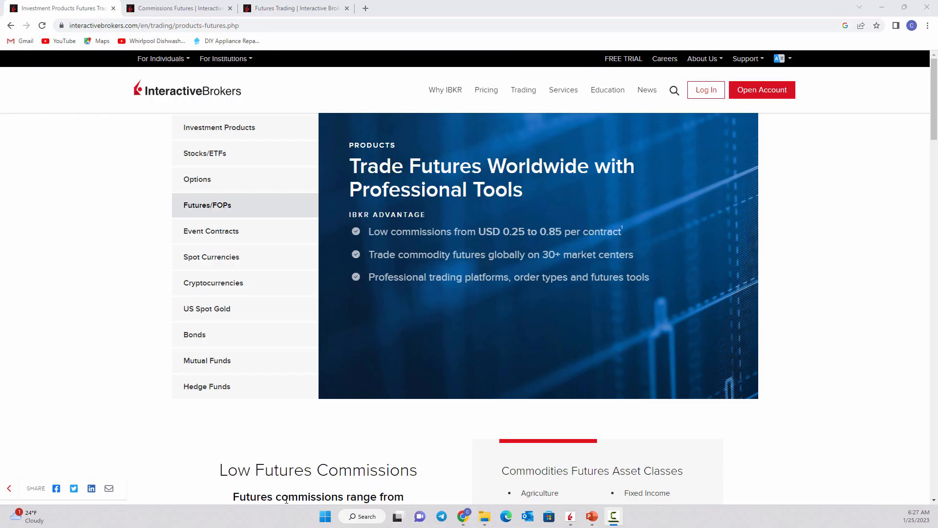
{"action": "mouse_move", "coordinate": [206, 386]}
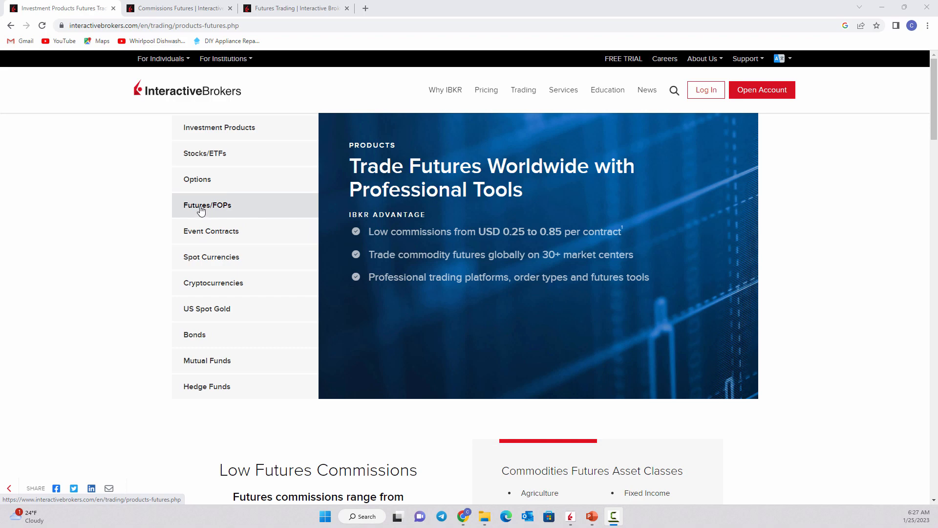
Switch to the Commissions Futures page and scroll to the CME Cryptocurrency Futures rates table.
{"action": "scroll", "scroll_direction": "down", "scroll_amount": 3}
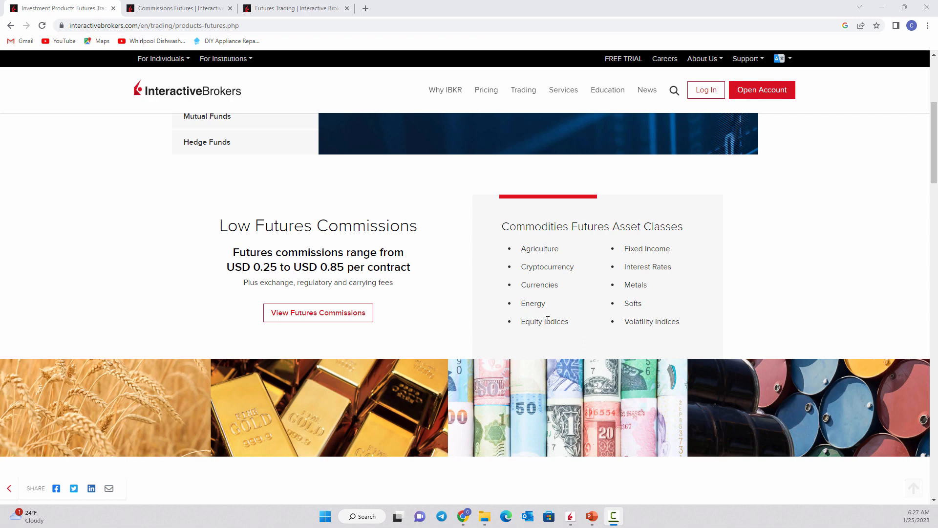
{"action": "mouse_move", "coordinate": [655, 268]}
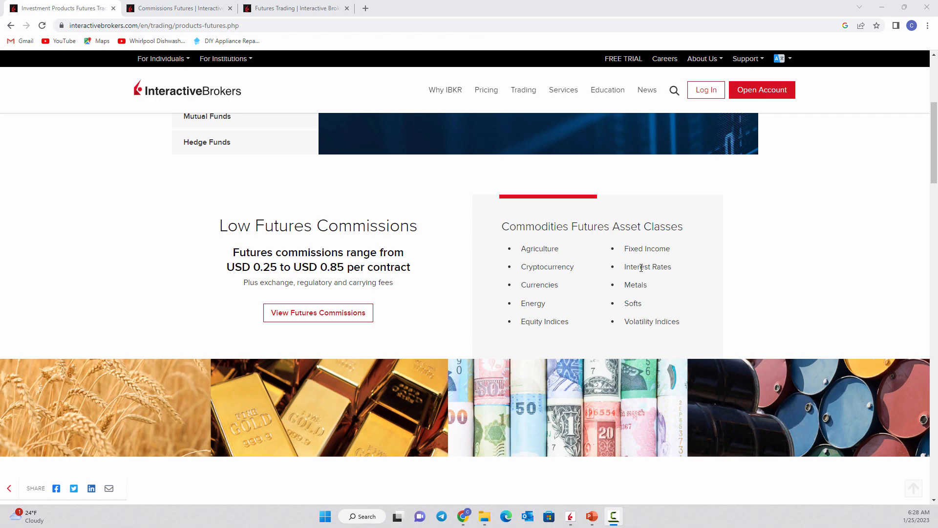
{"action": "mouse_move", "coordinate": [551, 259]}
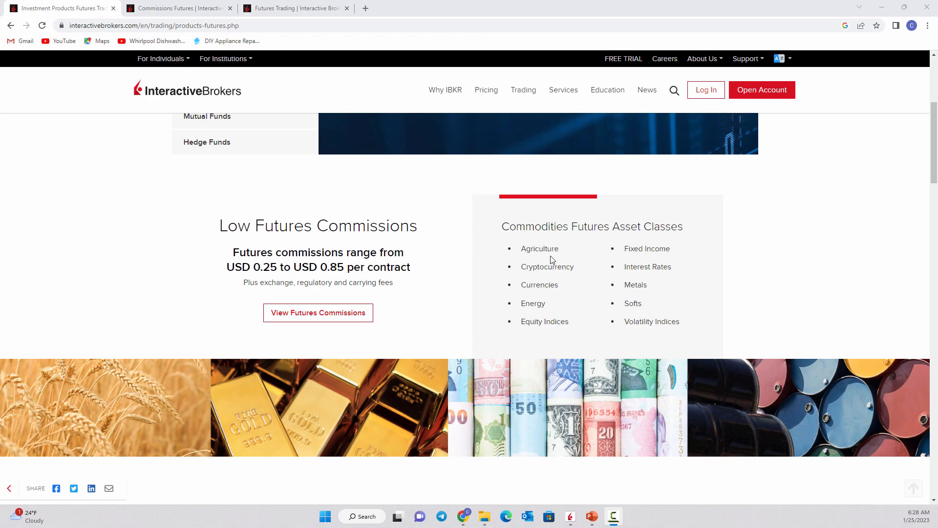
{"action": "mouse_move", "coordinate": [533, 266]}
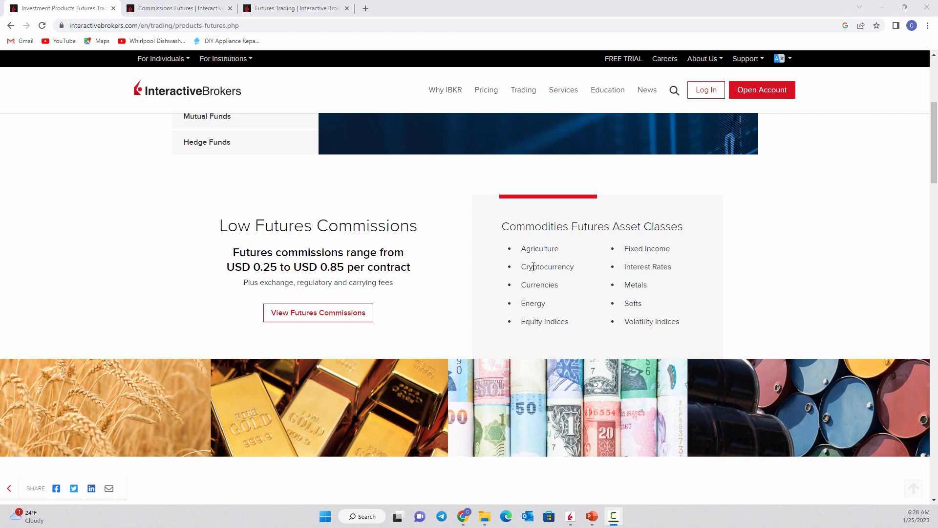
{"action": "mouse_move", "coordinate": [546, 297]}
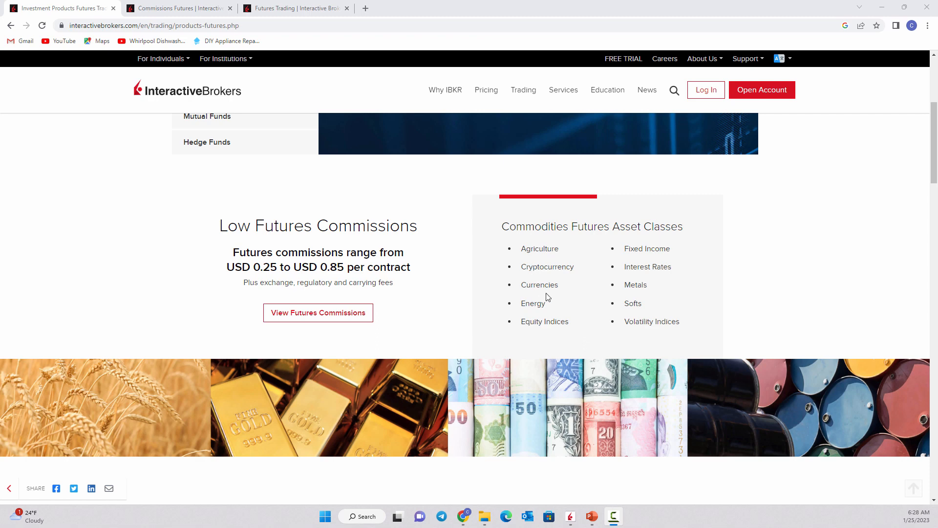
{"action": "mouse_move", "coordinate": [195, 25]}
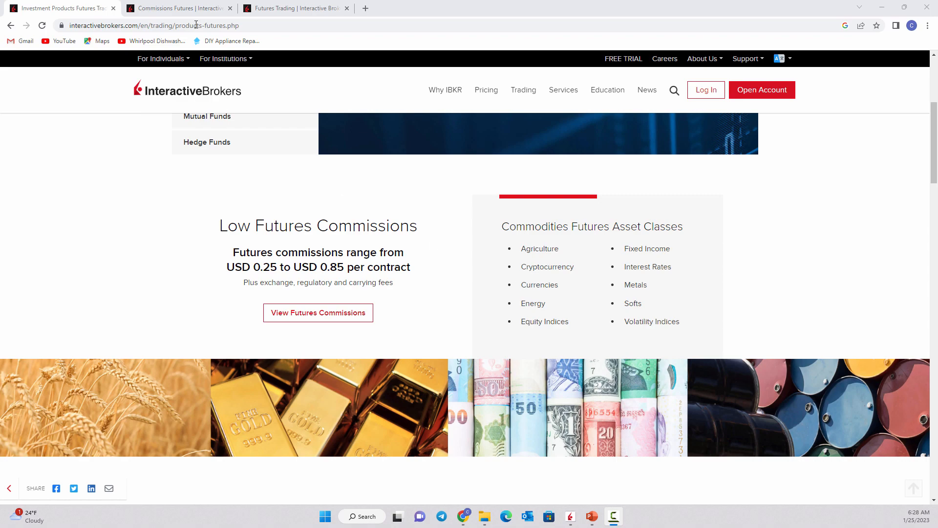
{"action": "left_click", "coordinate": [318, 312]}
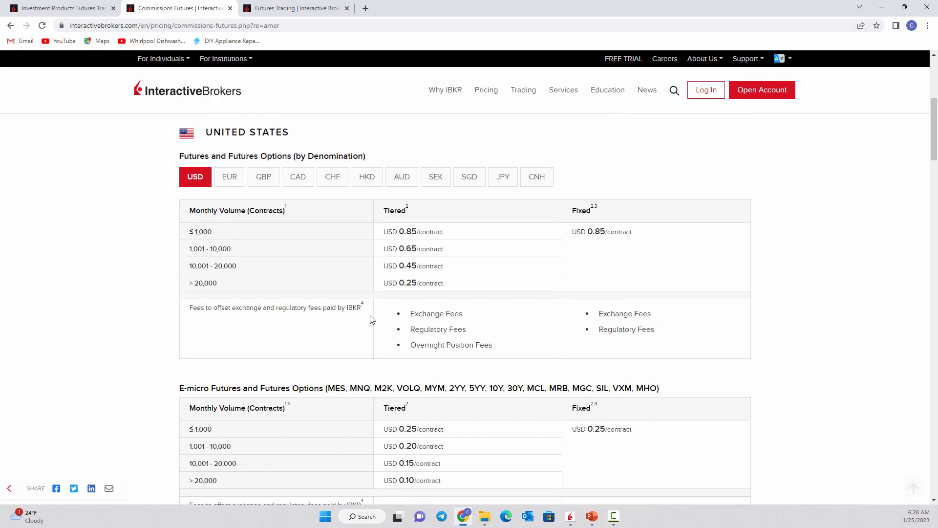
{"action": "mouse_move", "coordinate": [229, 176]}
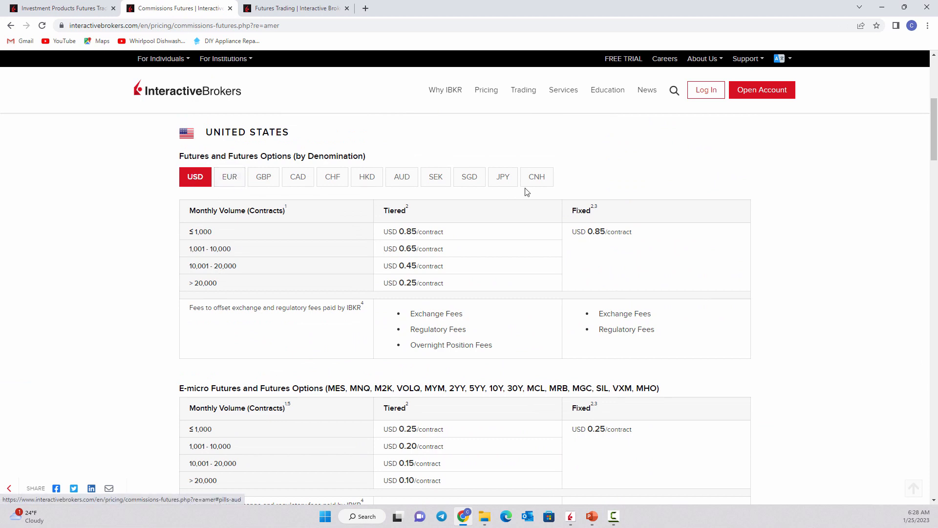
{"action": "mouse_move", "coordinate": [401, 176]}
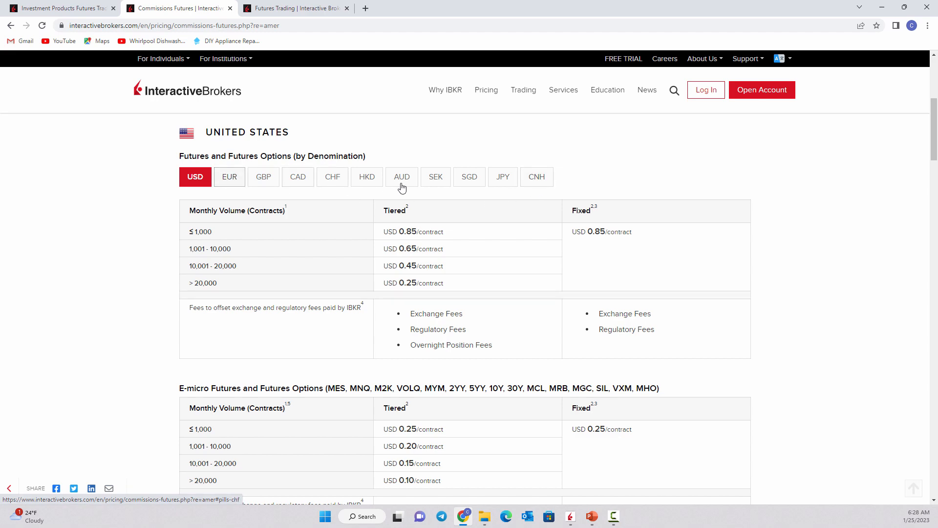
{"action": "mouse_move", "coordinate": [284, 251]}
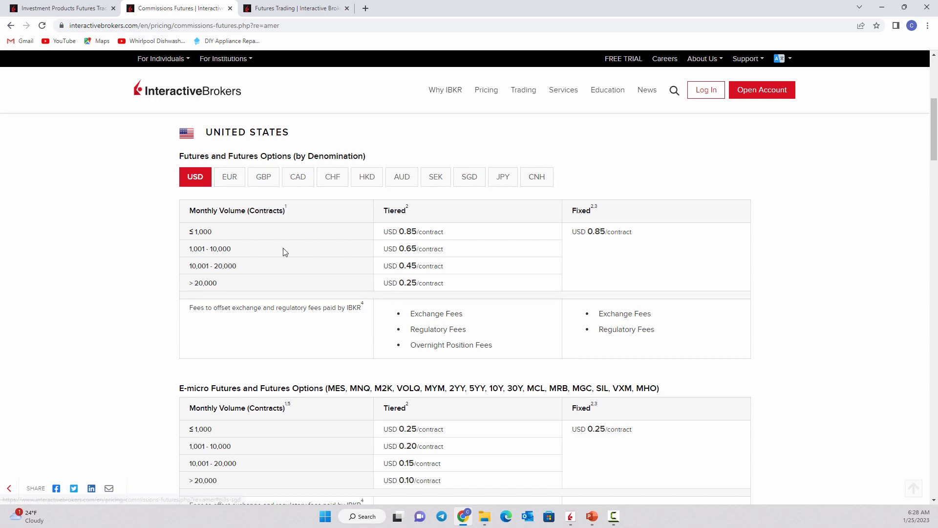
{"action": "scroll", "scroll_direction": "down", "scroll_amount": 3}
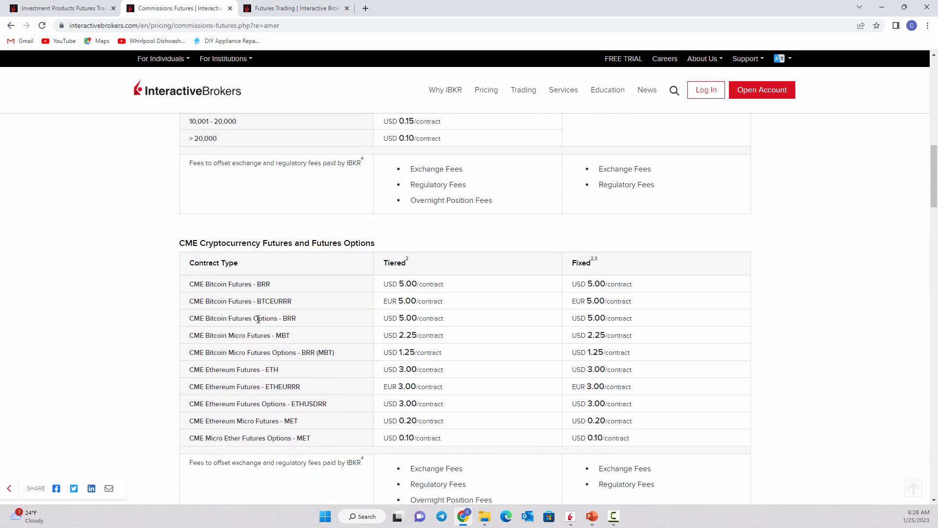
{"action": "mouse_move", "coordinate": [201, 288]}
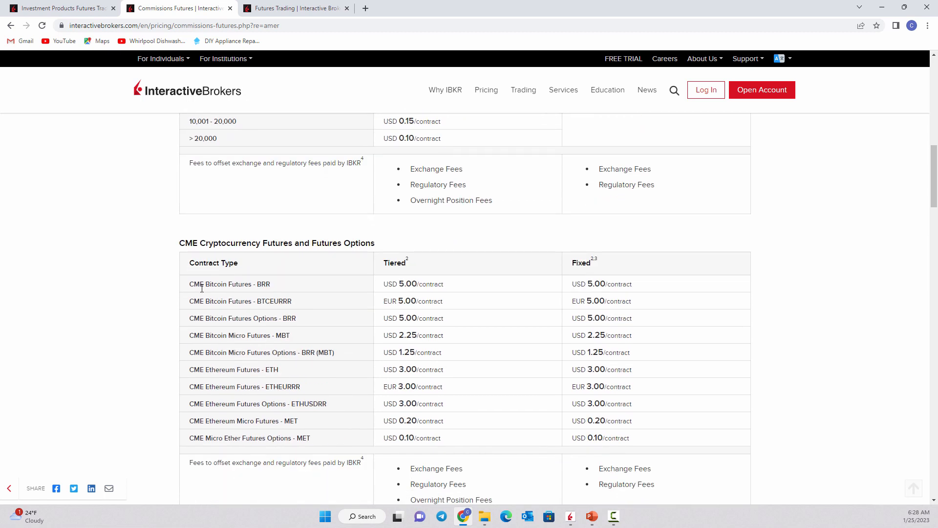
{"action": "mouse_move", "coordinate": [226, 331]}
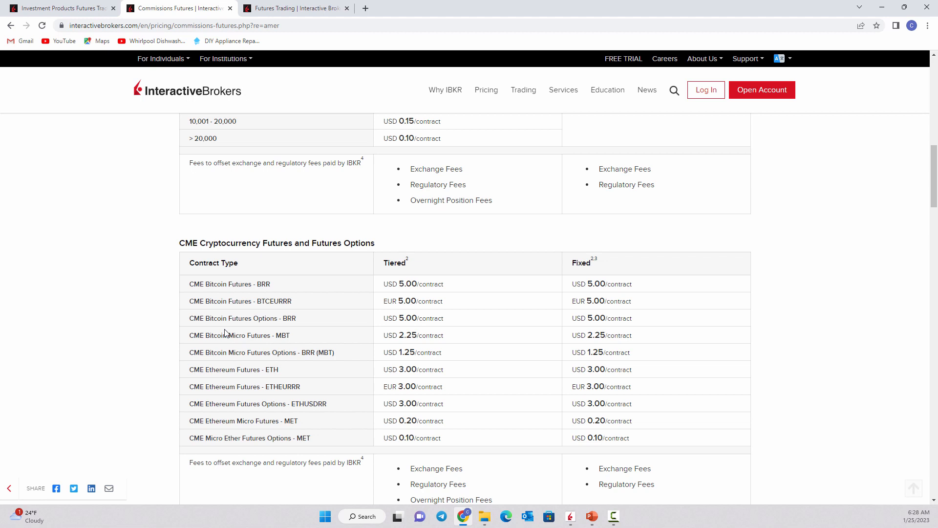
{"action": "mouse_move", "coordinate": [226, 284]}
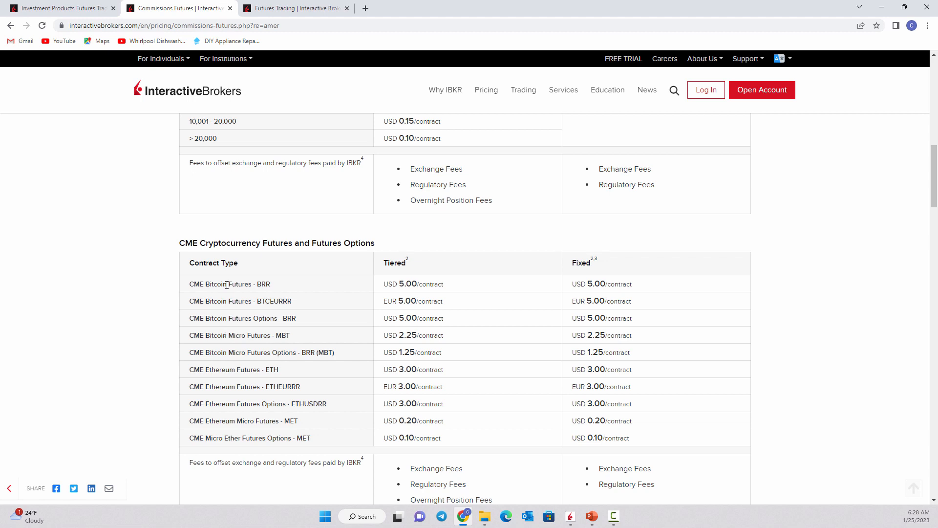
{"action": "mouse_move", "coordinate": [230, 368]}
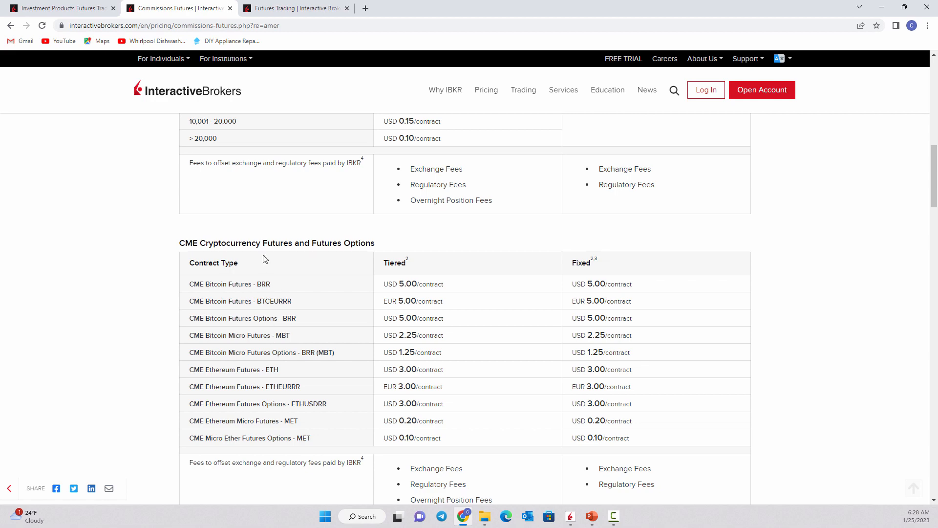
Switch to the Futures Trading page and scroll to the North America exchange list.
{"action": "left_click", "coordinate": [294, 8]}
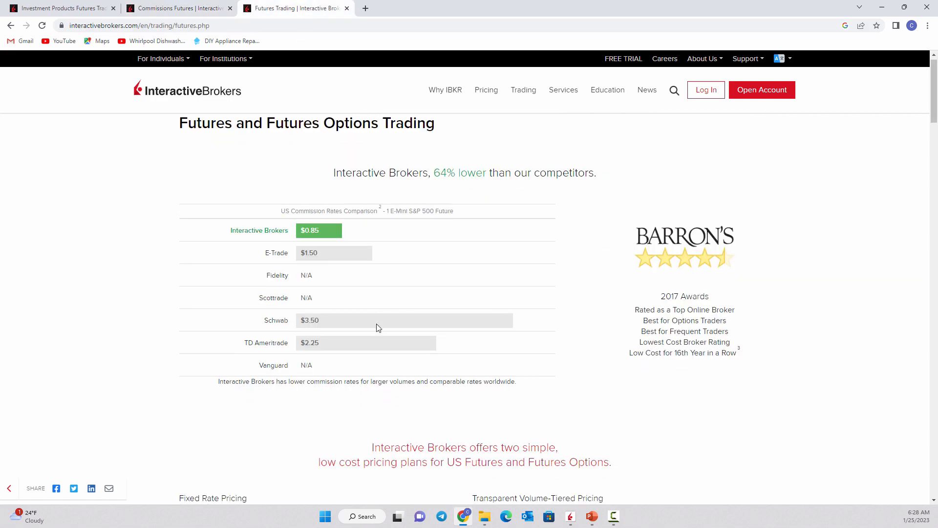
{"action": "scroll", "scroll_direction": "down", "scroll_amount": 3}
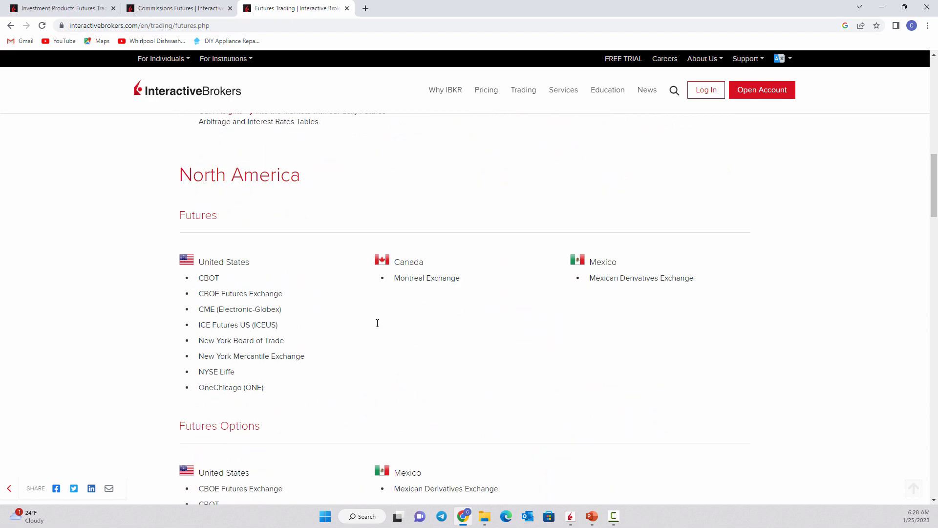
{"action": "scroll", "scroll_direction": "down", "scroll_amount": 3}
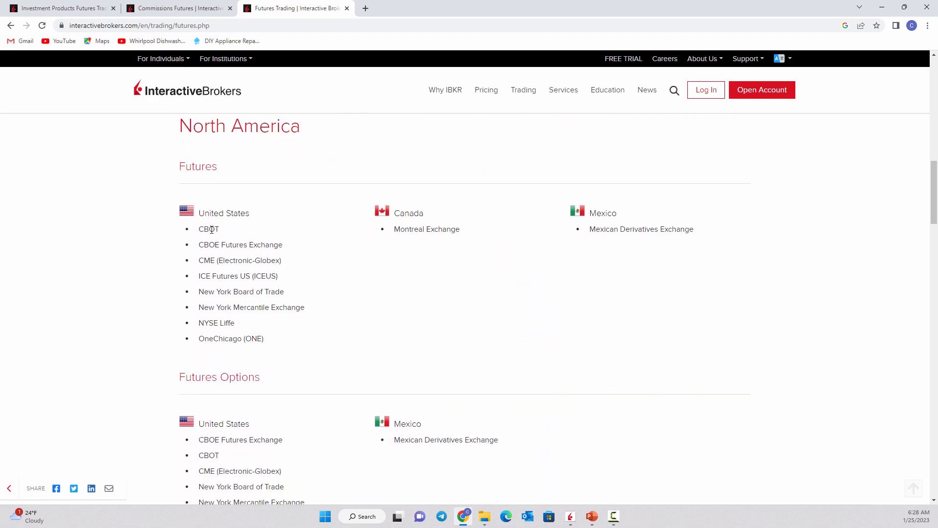
{"action": "mouse_move", "coordinate": [207, 245]}
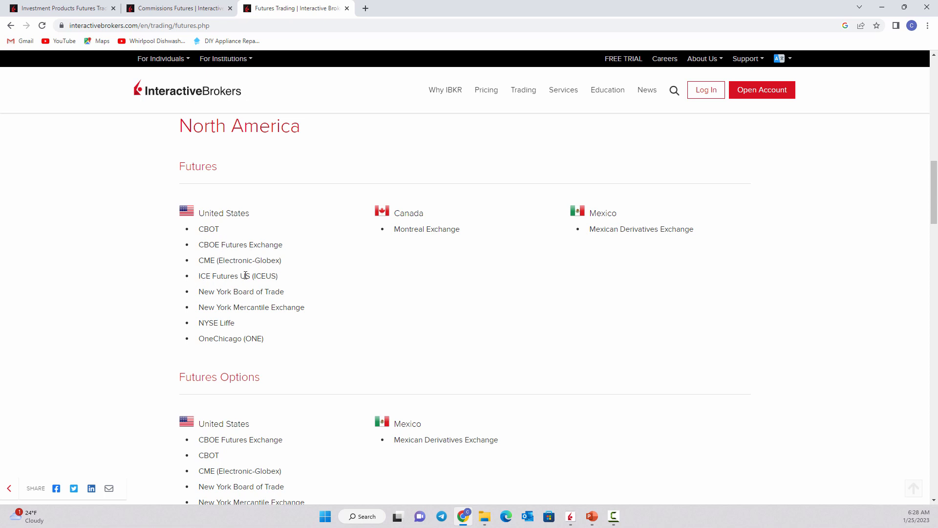
{"action": "scroll", "scroll_direction": "up", "scroll_amount": 3}
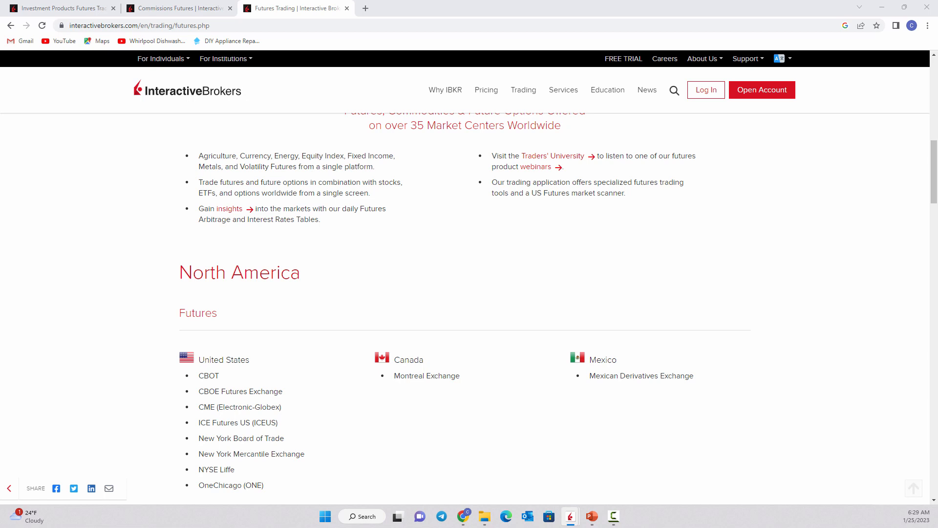
{"action": "mouse_move", "coordinate": [472, 376]}
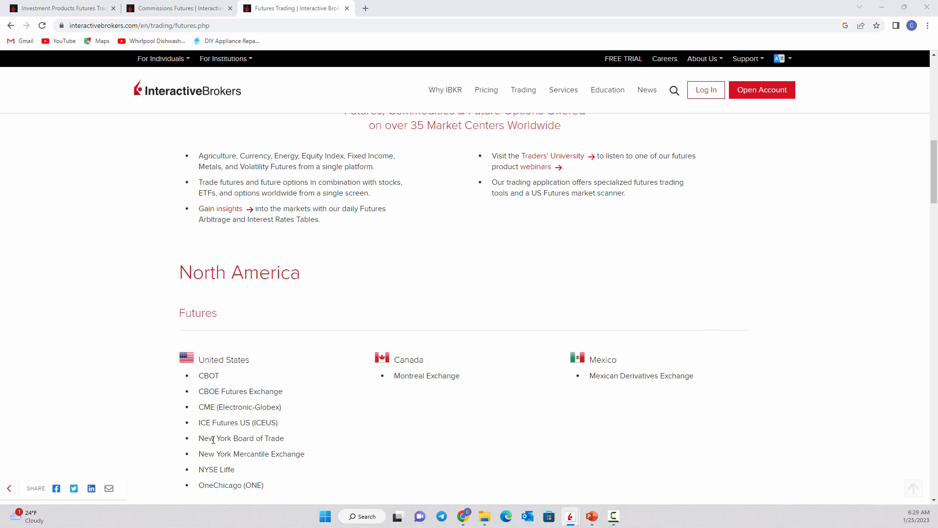
{"action": "mouse_move", "coordinate": [264, 454]}
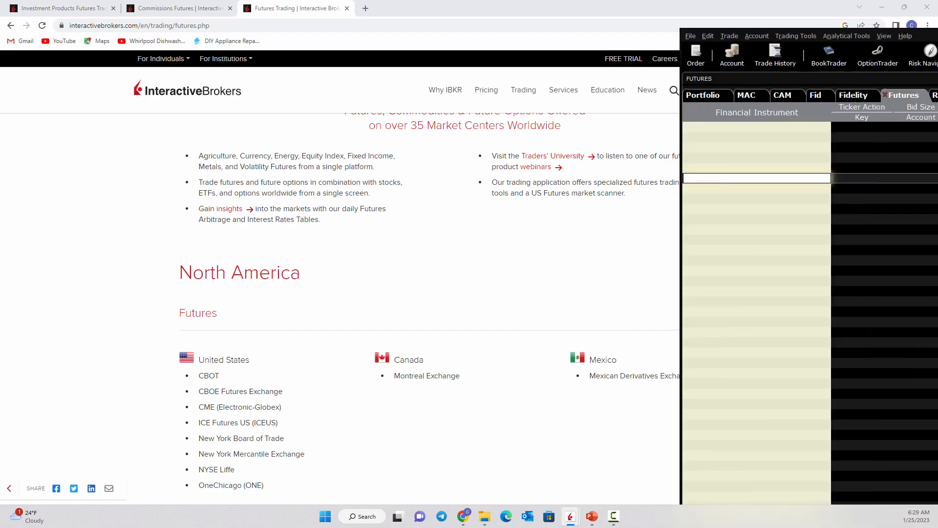
Search 'bitcoin' in the Futures watchlist and list the BRR futures contract months.
{"action": "left_click", "coordinate": [908, 18]}
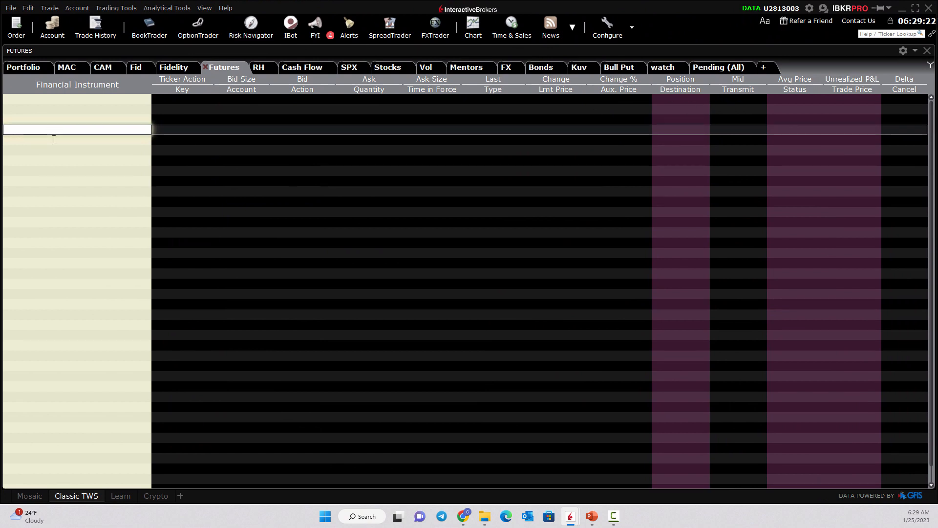
{"action": "type", "text": "bitcoin"}
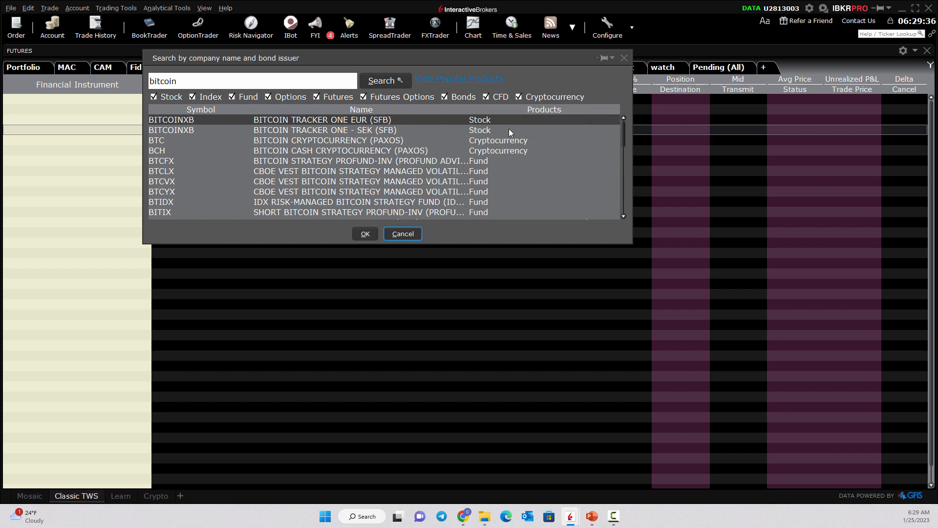
{"action": "mouse_move", "coordinate": [491, 155]}
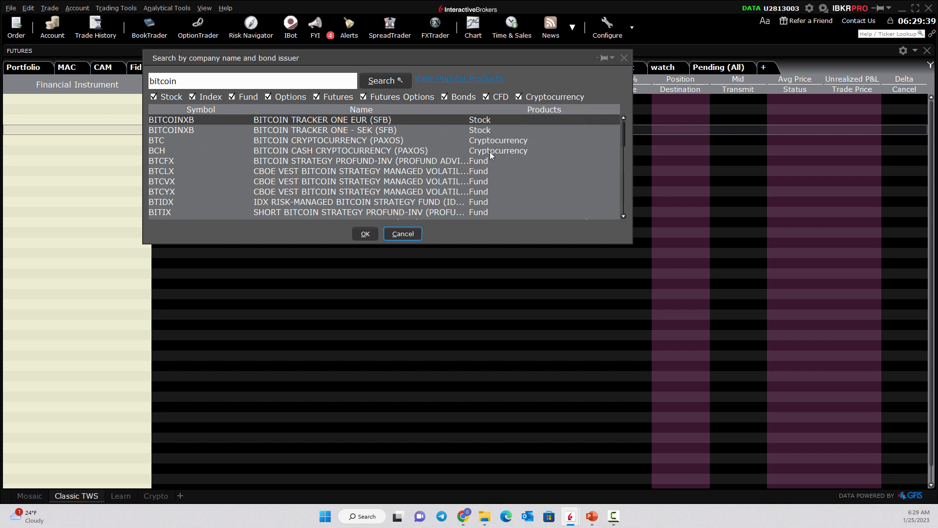
{"action": "scroll", "scroll_direction": "down", "scroll_amount": 3}
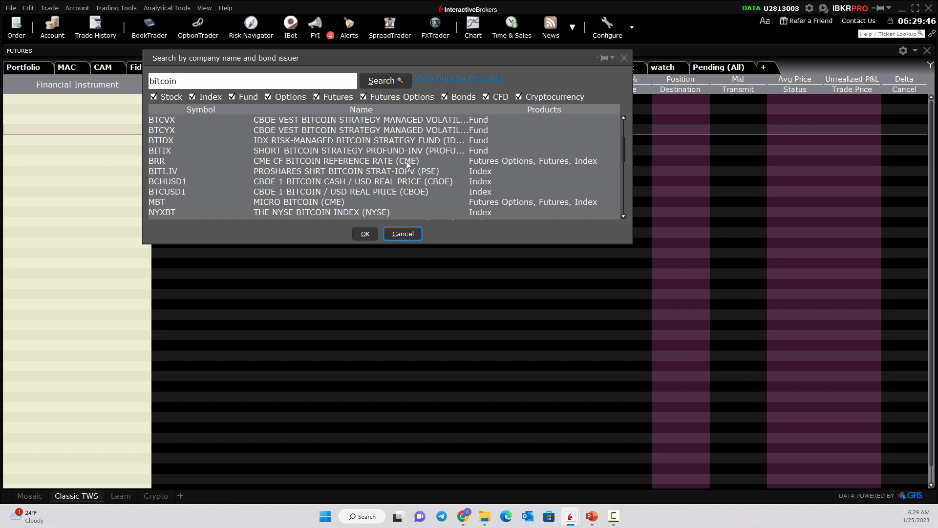
{"action": "mouse_move", "coordinate": [494, 207]}
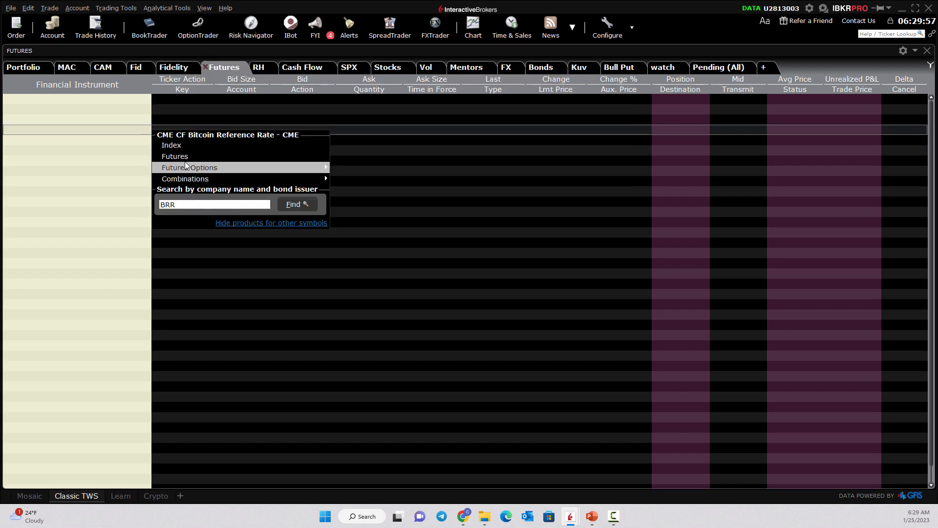
{"action": "left_click", "coordinate": [175, 156]}
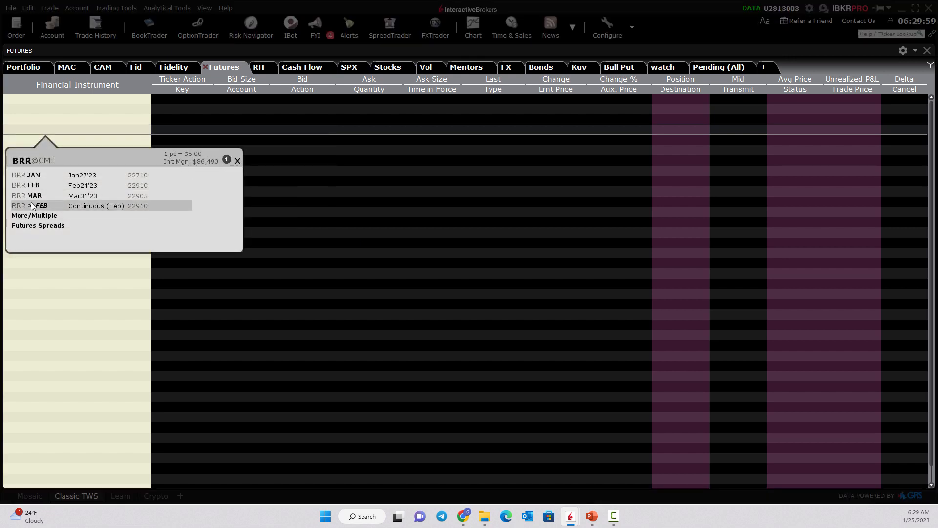
{"action": "mouse_move", "coordinate": [36, 186]}
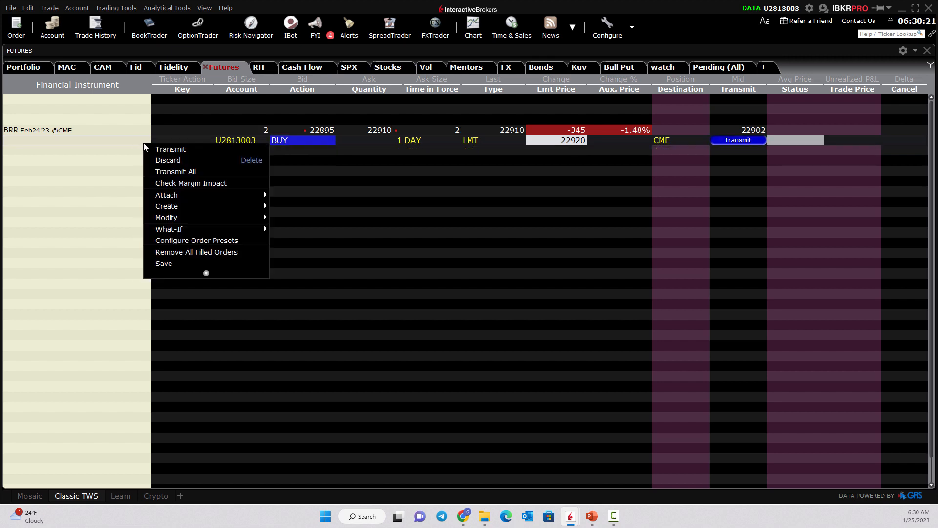
Discard the pending BRR order and draft a new buy limit order at 22900.
{"action": "left_click", "coordinate": [168, 160]}
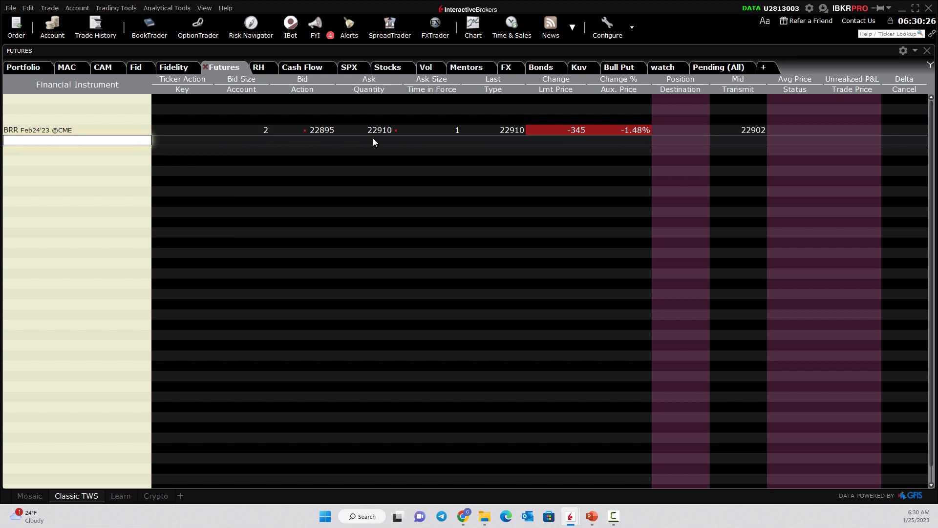
{"action": "left_click", "coordinate": [371, 130]}
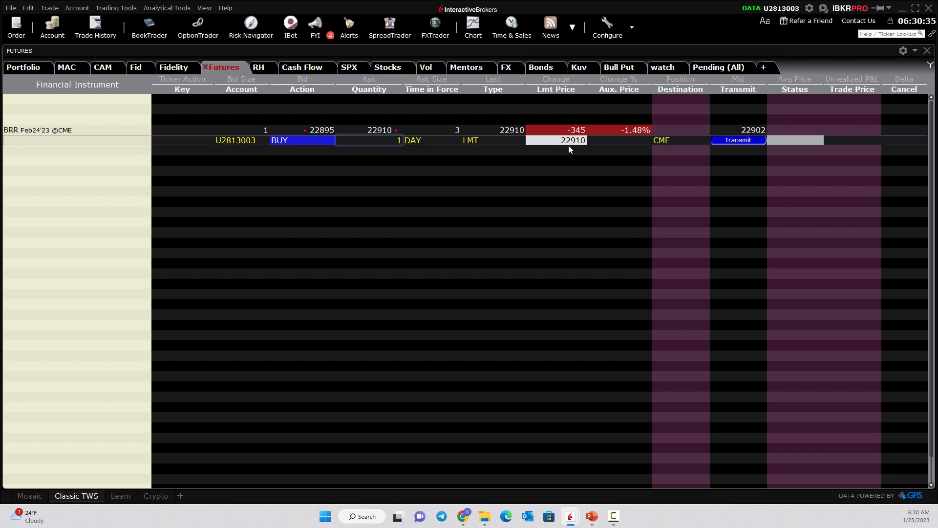
{"action": "left_click", "coordinate": [555, 140]}
{"action": "type", "text": "22900"}
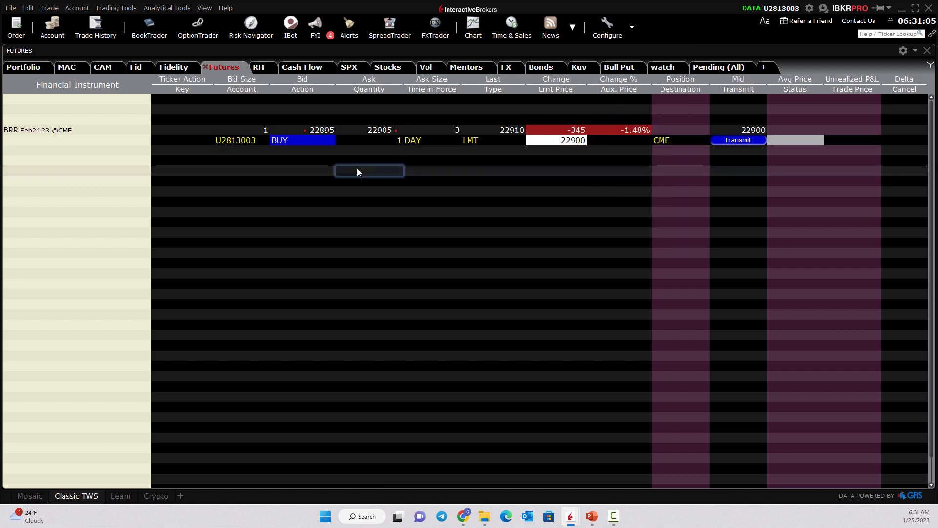
Add MBT Feb'23 futures from a bitcoin search and draft a buy limit at 22900.
{"action": "left_click", "coordinate": [76, 171]}
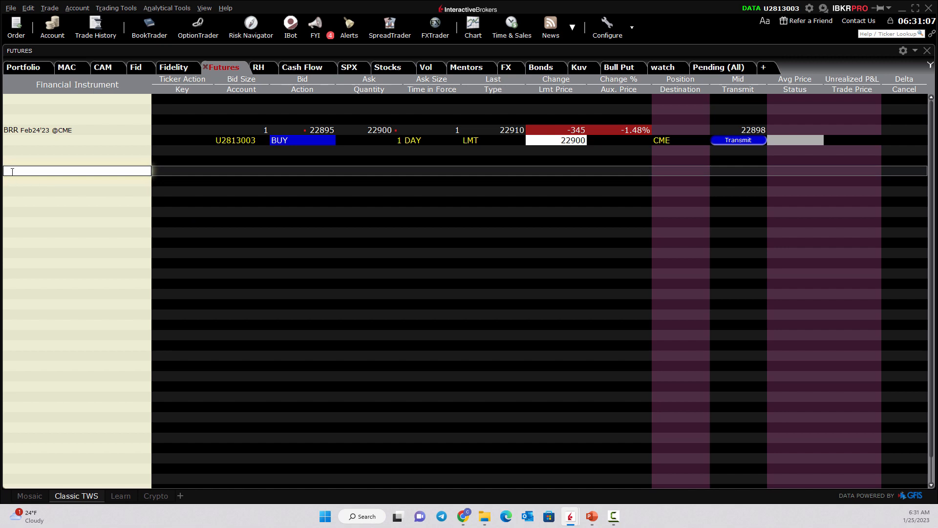
{"action": "type", "text": "bitcoin"}
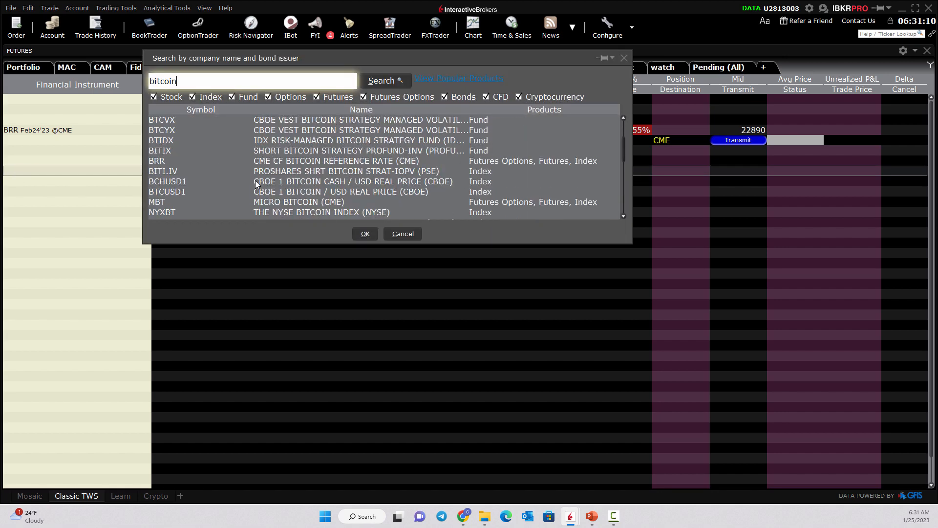
{"action": "scroll", "scroll_direction": "down", "scroll_amount": 3}
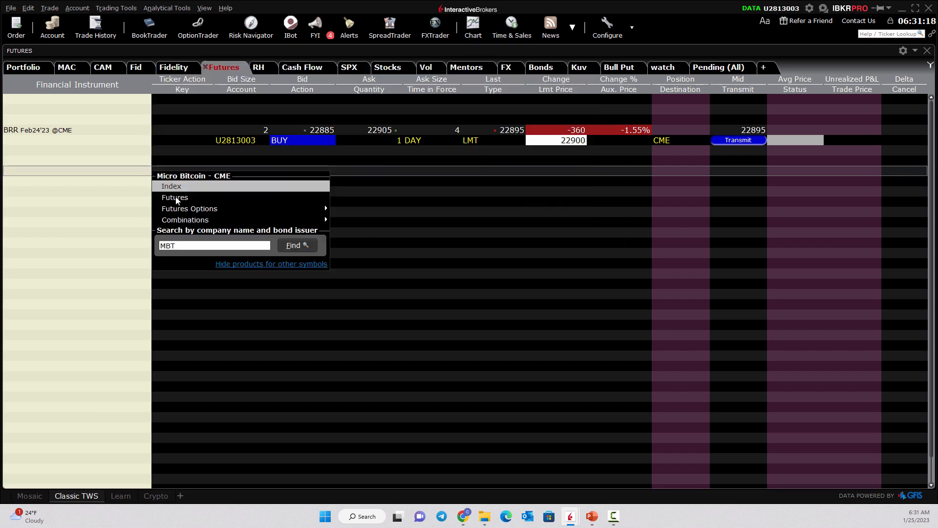
{"action": "left_click", "coordinate": [175, 197]}
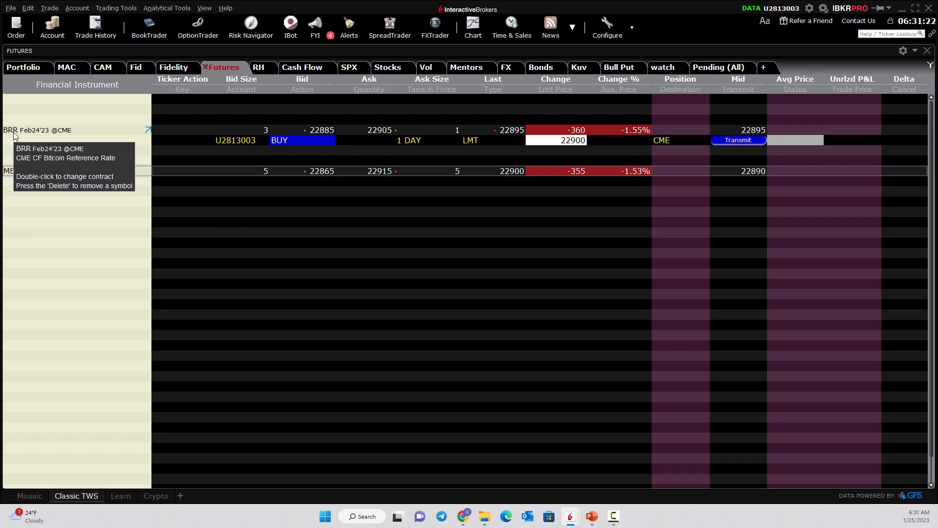
{"action": "mouse_move", "coordinate": [9, 174]}
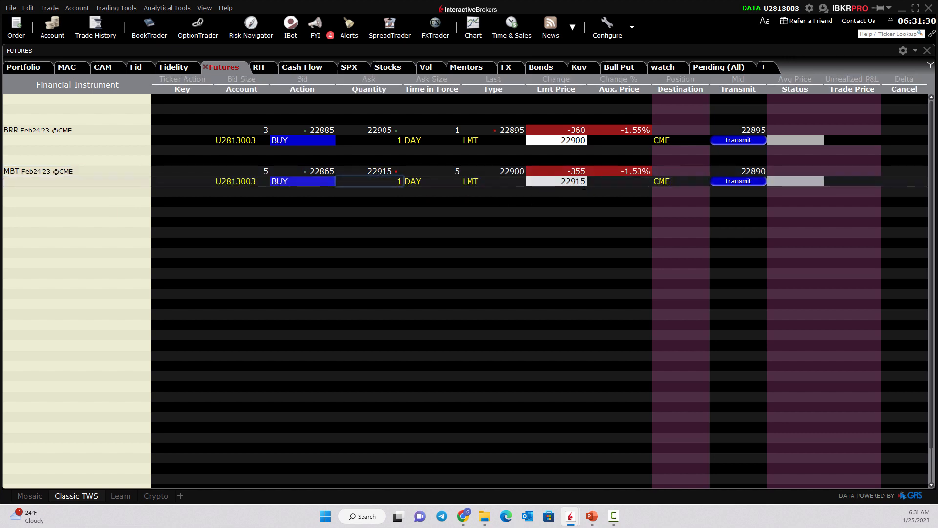
{"action": "left_click", "coordinate": [555, 182]}
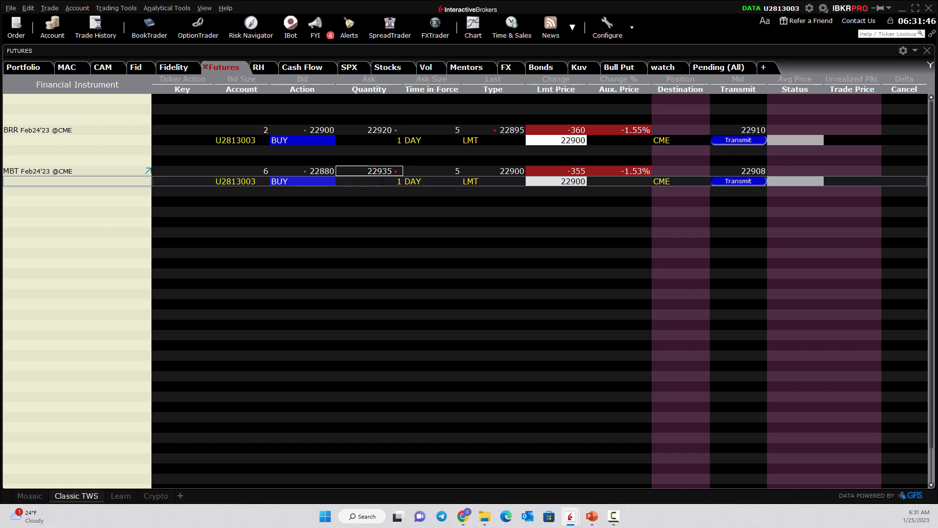
Delete the Micro Bitcoin Feb'23 row from the Futures watchlist.
{"action": "right_click", "coordinate": [39, 171]}
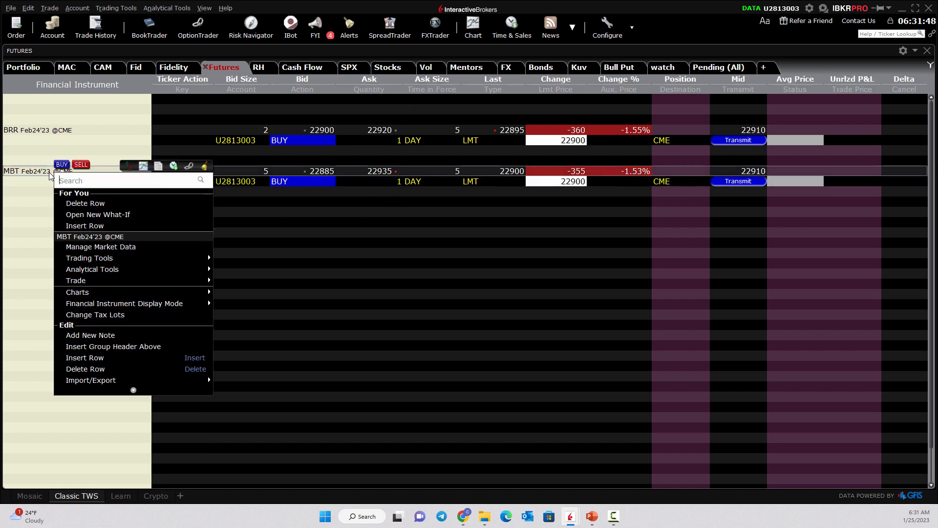
{"action": "left_click", "coordinate": [85, 202]}
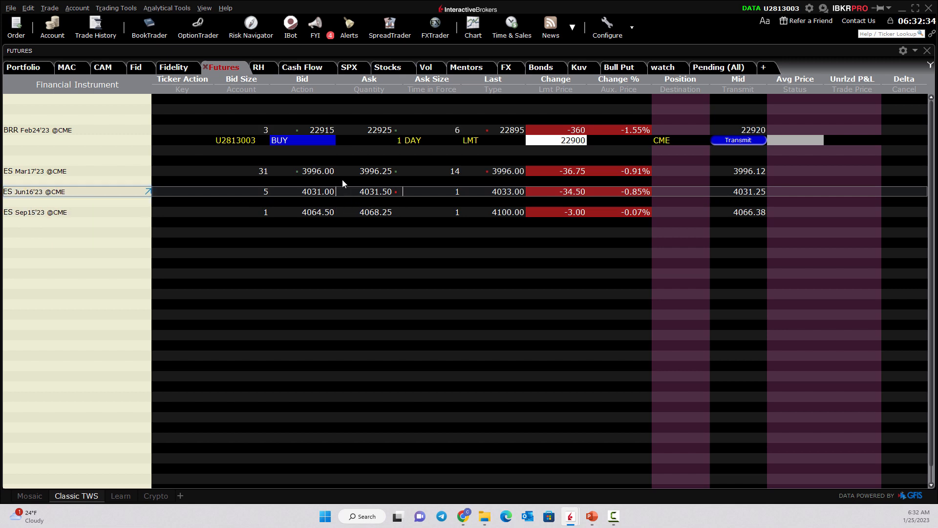
{"action": "right_click", "coordinate": [369, 89]}
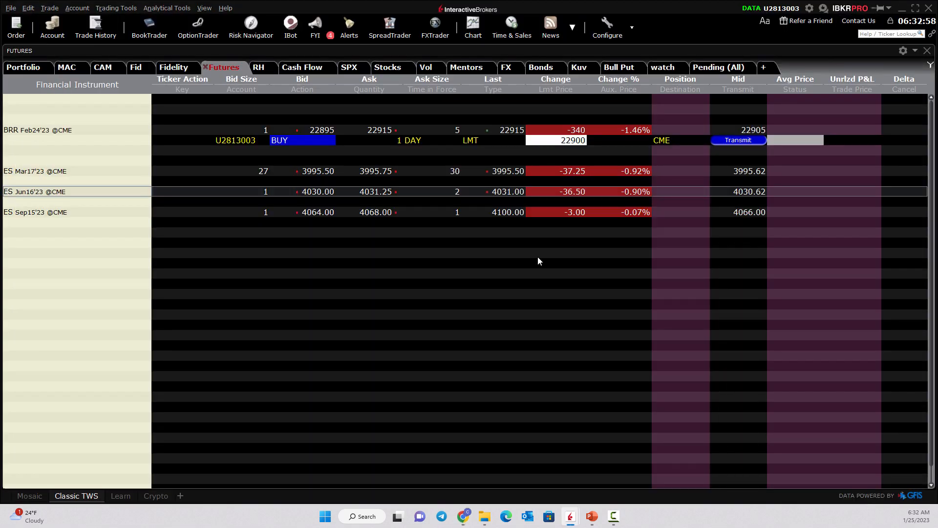
{"action": "left_click", "coordinate": [369, 171]}
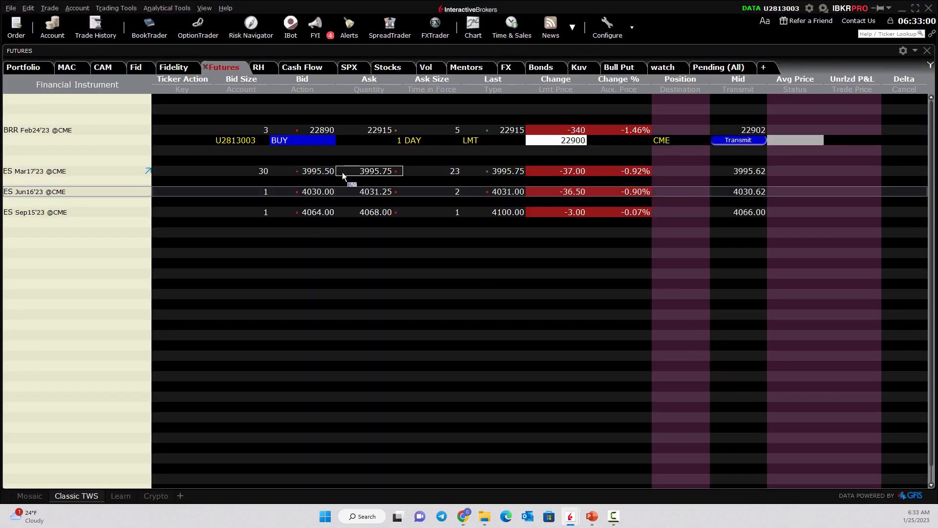
{"action": "mouse_move", "coordinate": [36, 192]}
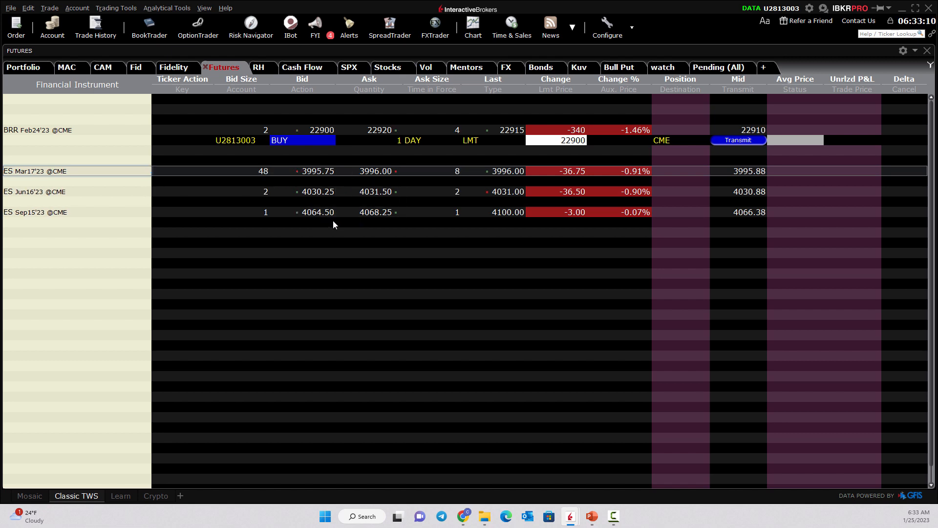
{"action": "left_click", "coordinate": [374, 212]}
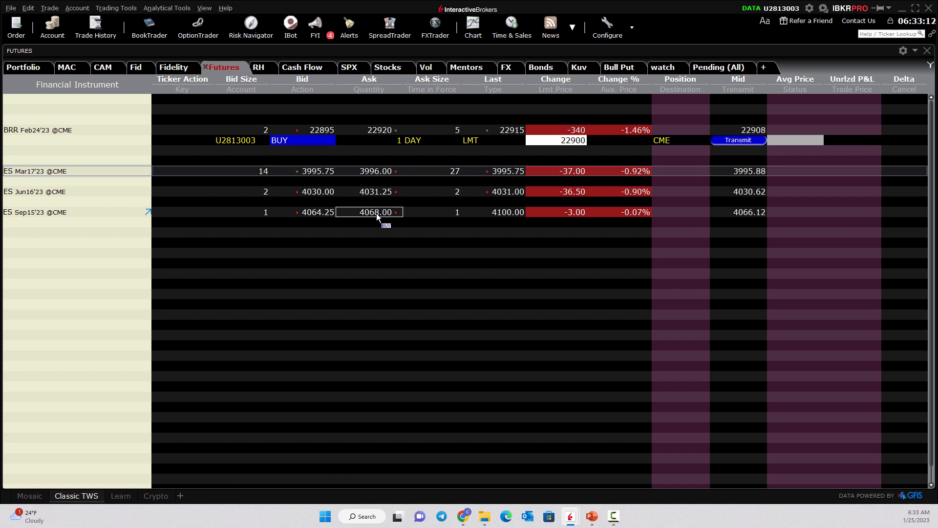
{"action": "mouse_move", "coordinate": [317, 212]}
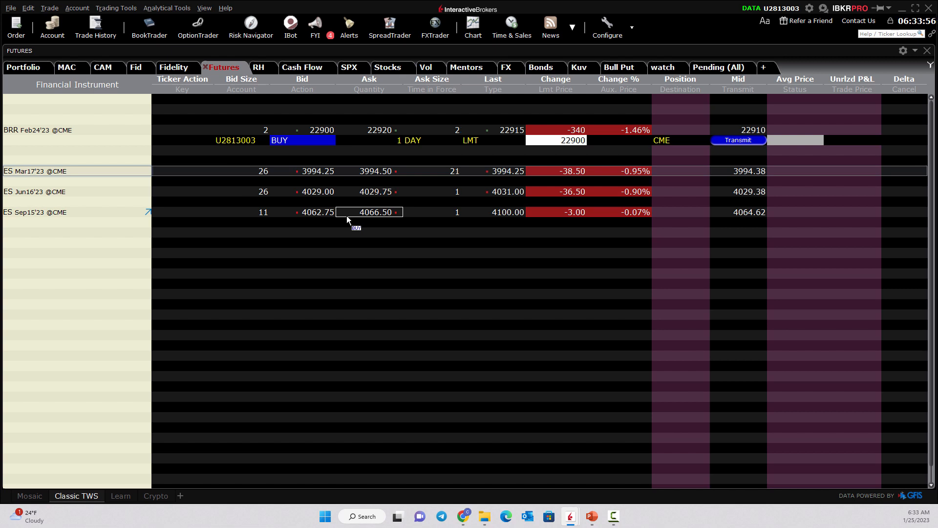
{"action": "left_click", "coordinate": [316, 211]}
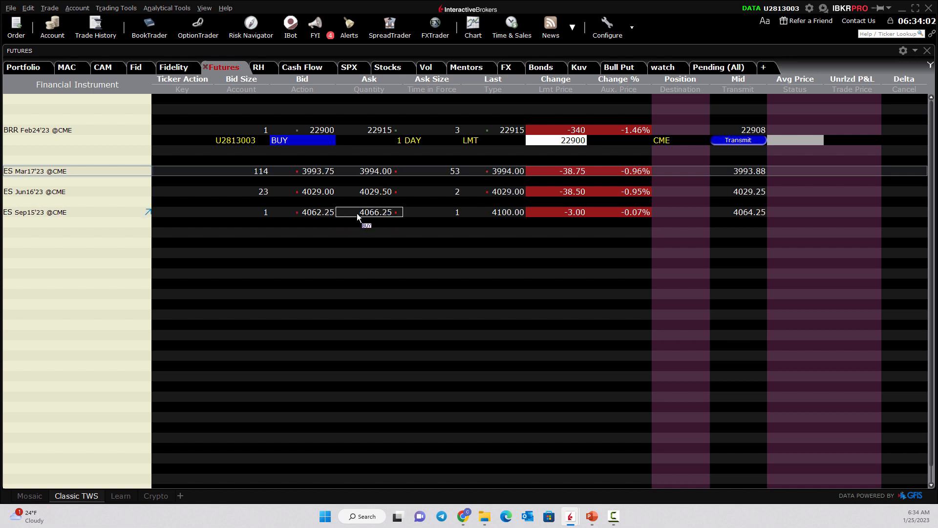
{"action": "left_click", "coordinate": [317, 211]}
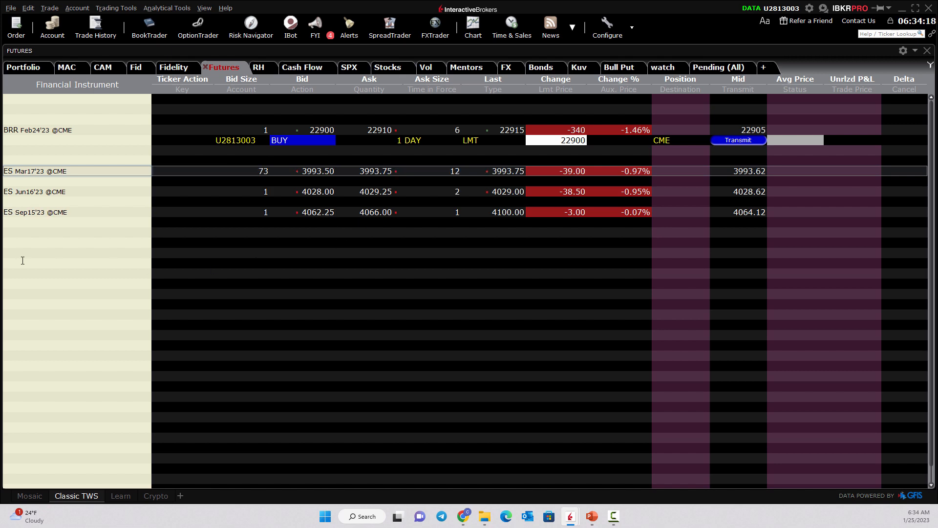
Add the CL crude oil Mar, Apr and May 2023 futures below the ES rows.
{"action": "left_click", "coordinate": [77, 253]}
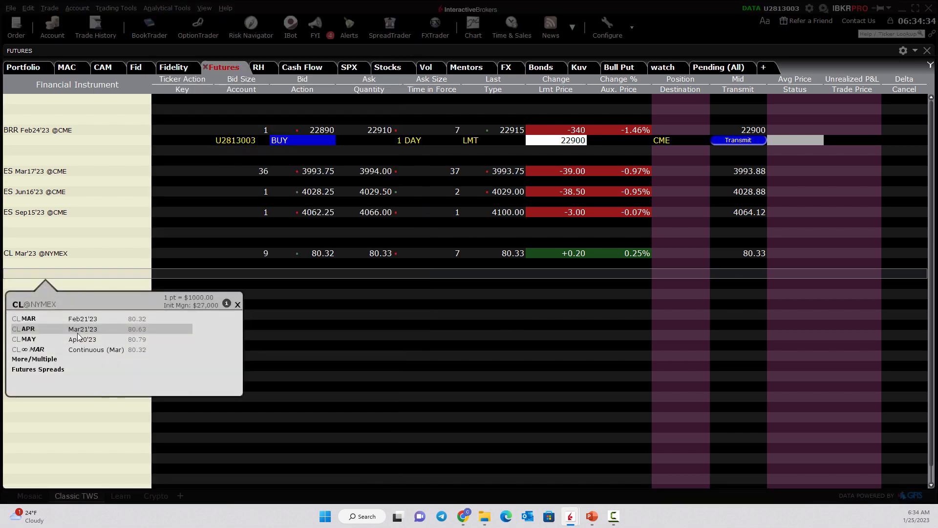
{"action": "left_click", "coordinate": [83, 328]}
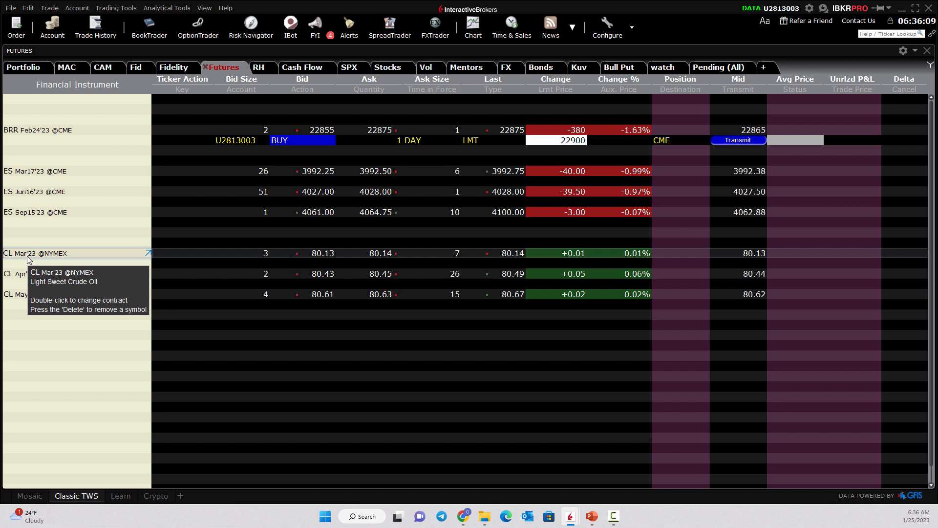
{"action": "mouse_move", "coordinate": [15, 277]}
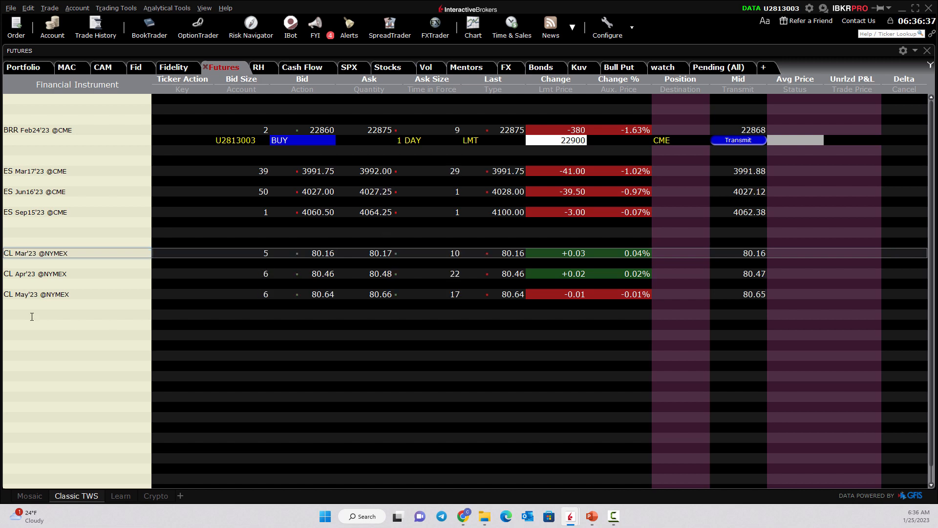
{"action": "mouse_move", "coordinate": [35, 293]}
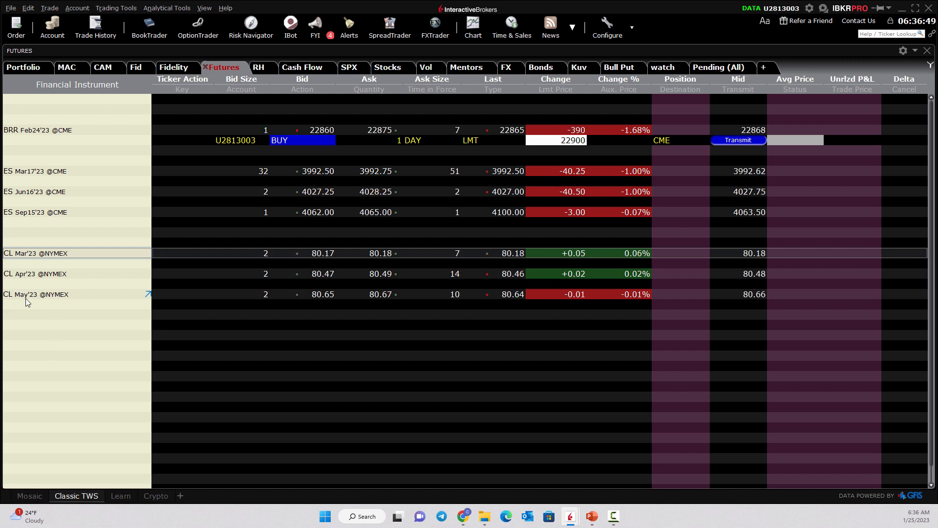
{"action": "mouse_move", "coordinate": [36, 294]}
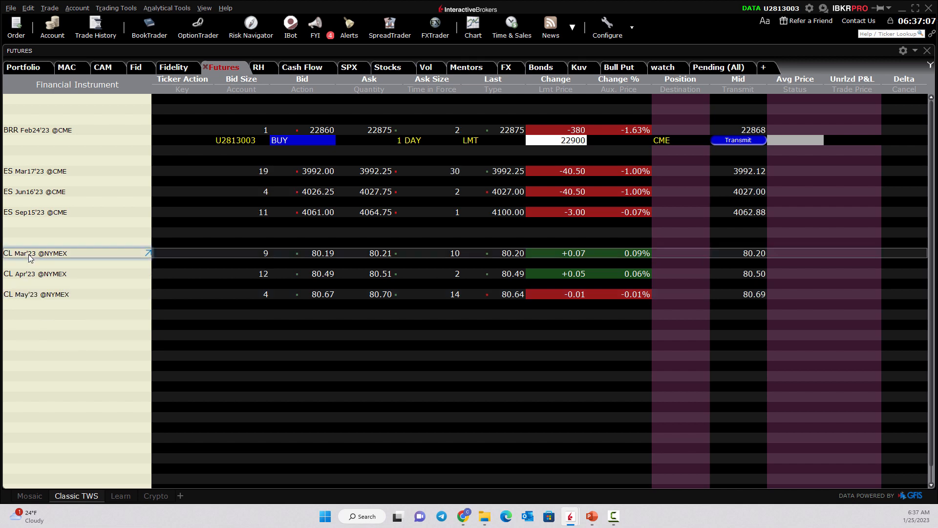
{"action": "mouse_move", "coordinate": [33, 252]}
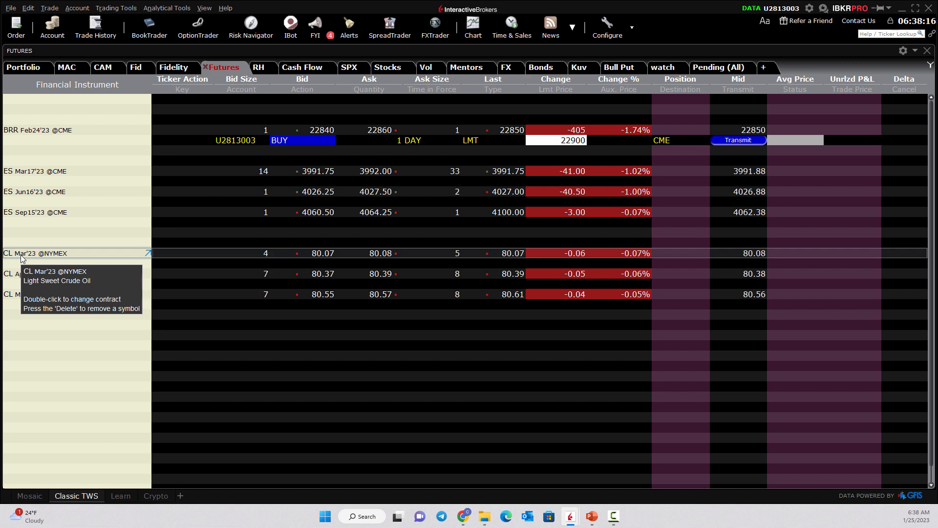
{"action": "mouse_move", "coordinate": [45, 274]}
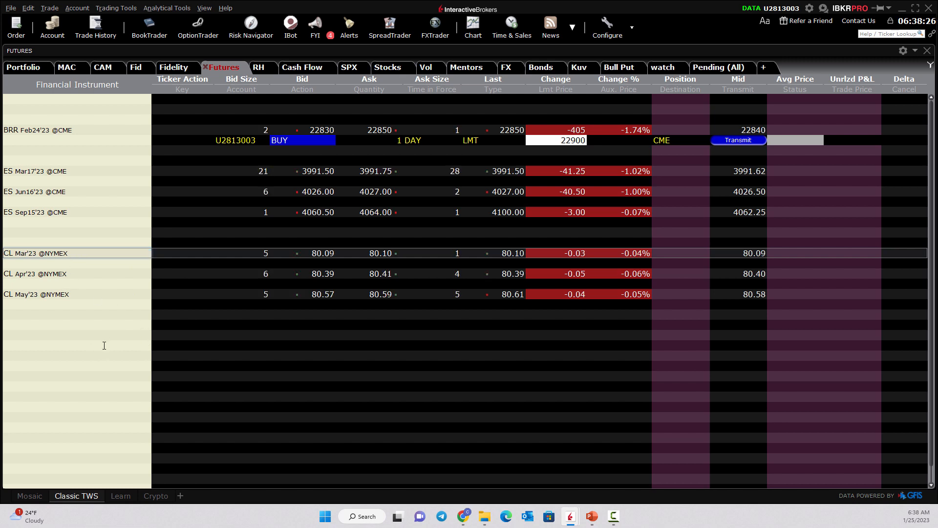
{"action": "mouse_move", "coordinate": [99, 342]}
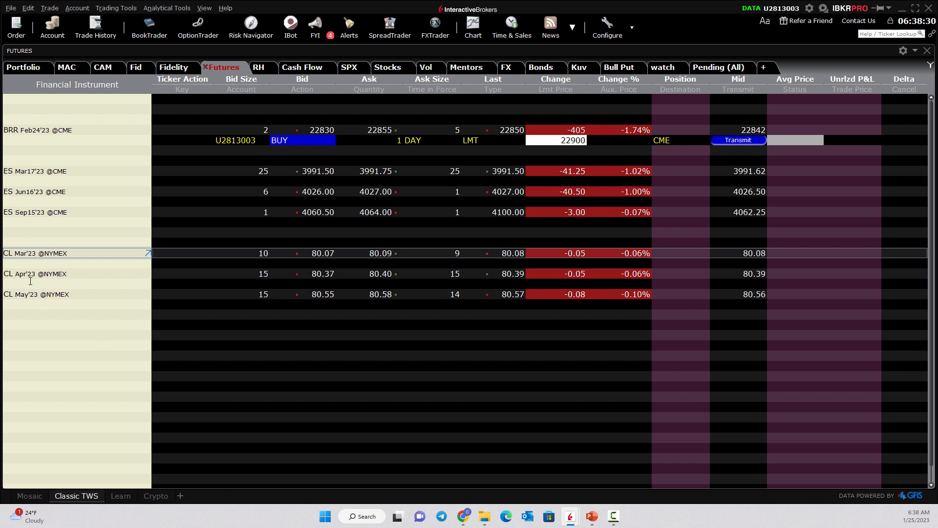
{"action": "mouse_move", "coordinate": [36, 253]}
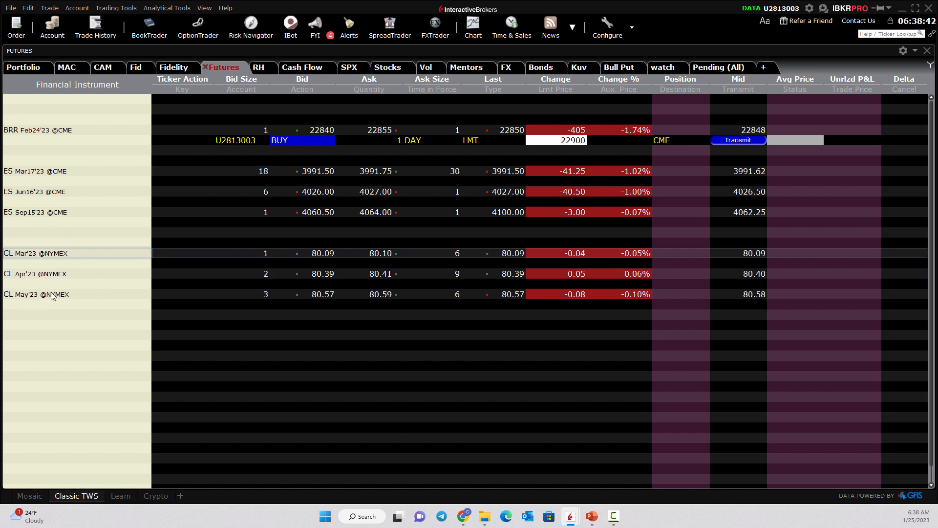
{"action": "mouse_move", "coordinate": [54, 294]}
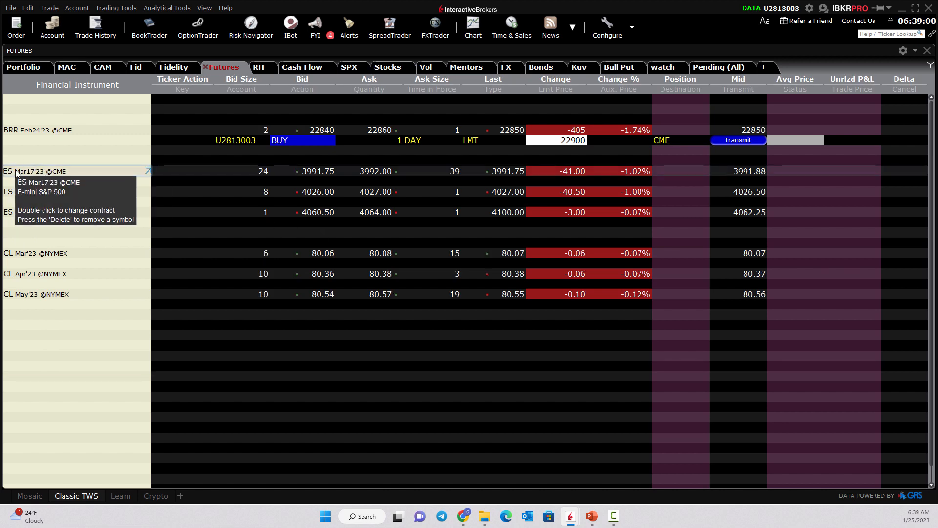
Draft the ES Mar'23 buy limit order with a 3991.75 limit price.
{"action": "left_click", "coordinate": [375, 192]}
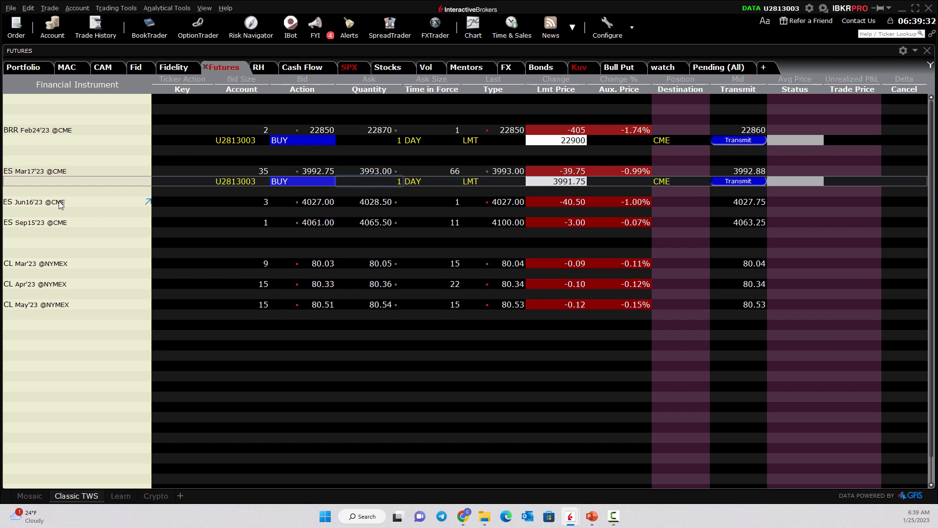
{"action": "mouse_move", "coordinate": [36, 202]}
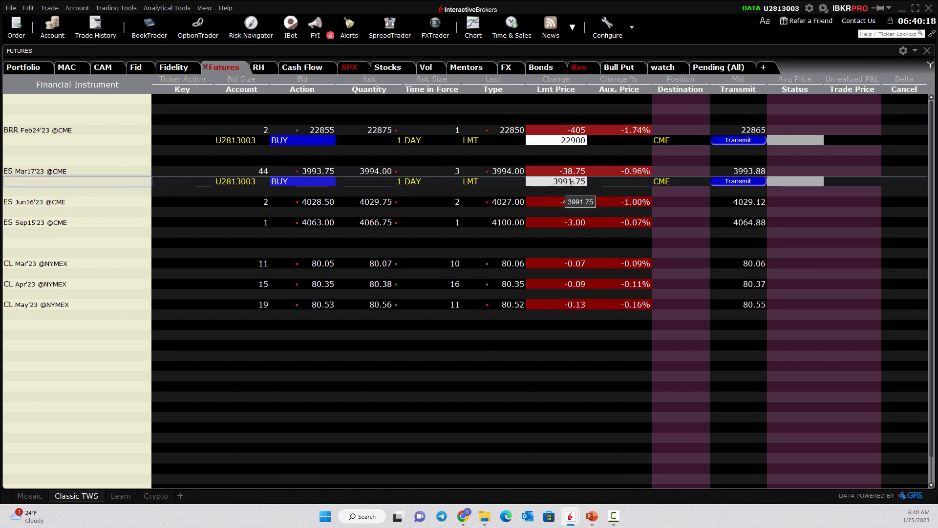
{"action": "left_click", "coordinate": [556, 181]}
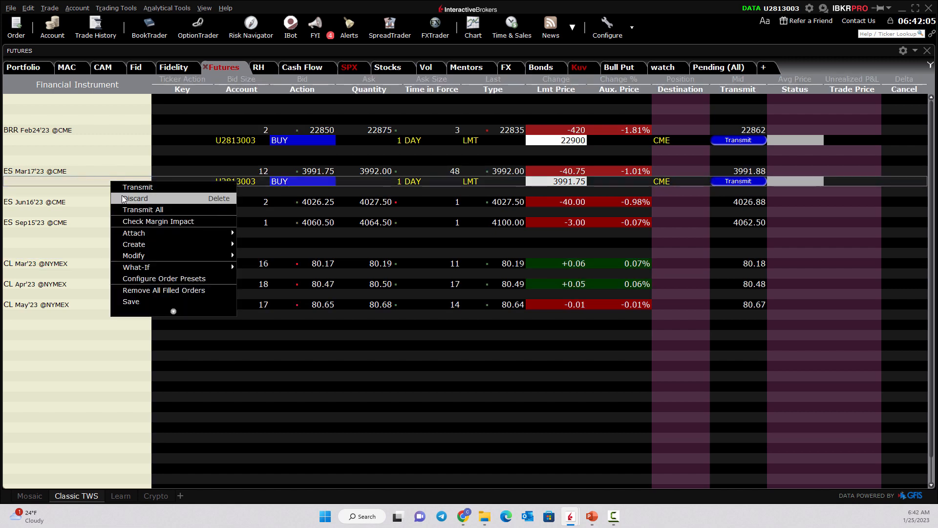
{"action": "left_click", "coordinate": [136, 198]}
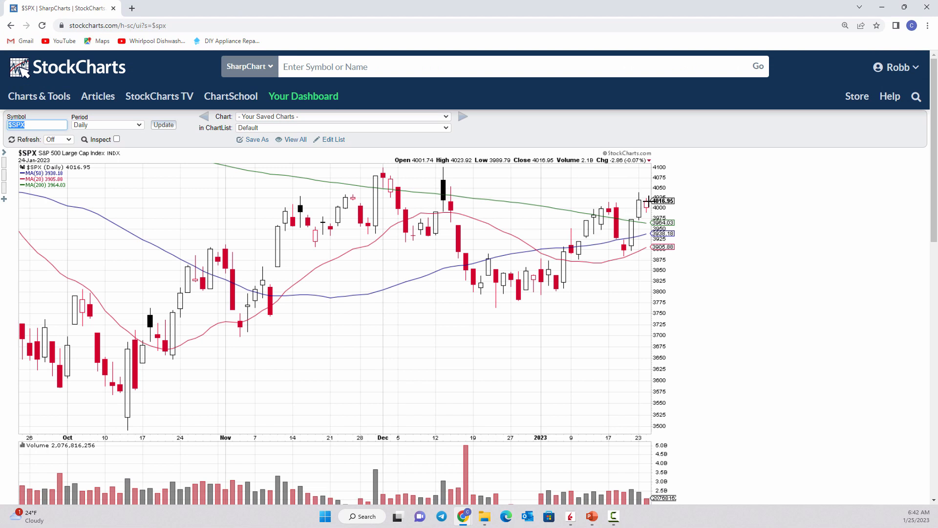
{"action": "mouse_move", "coordinate": [591, 406]}
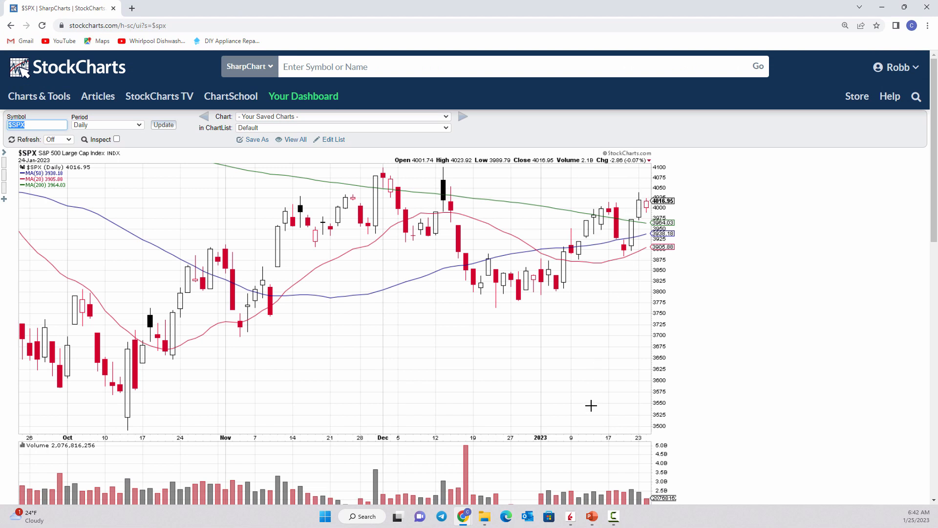
{"action": "mouse_move", "coordinate": [594, 402]}
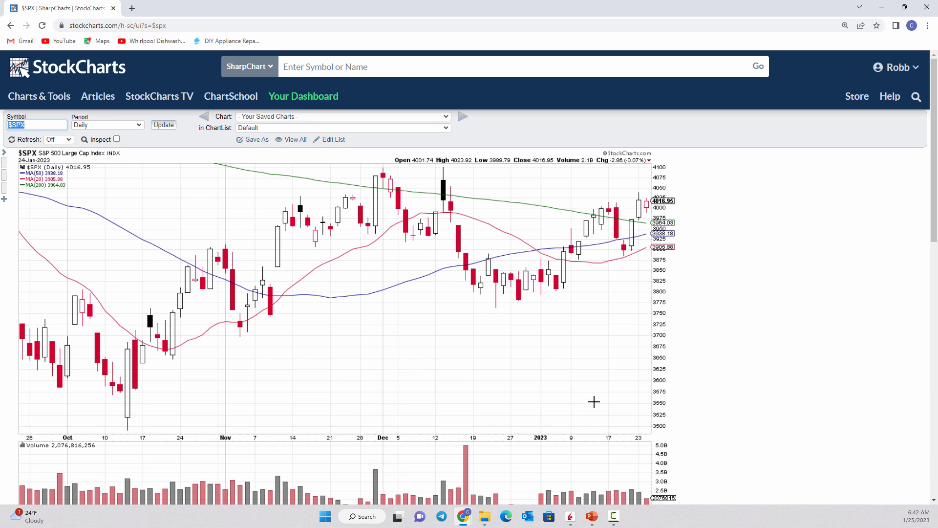
{"action": "mouse_move", "coordinate": [264, 375]}
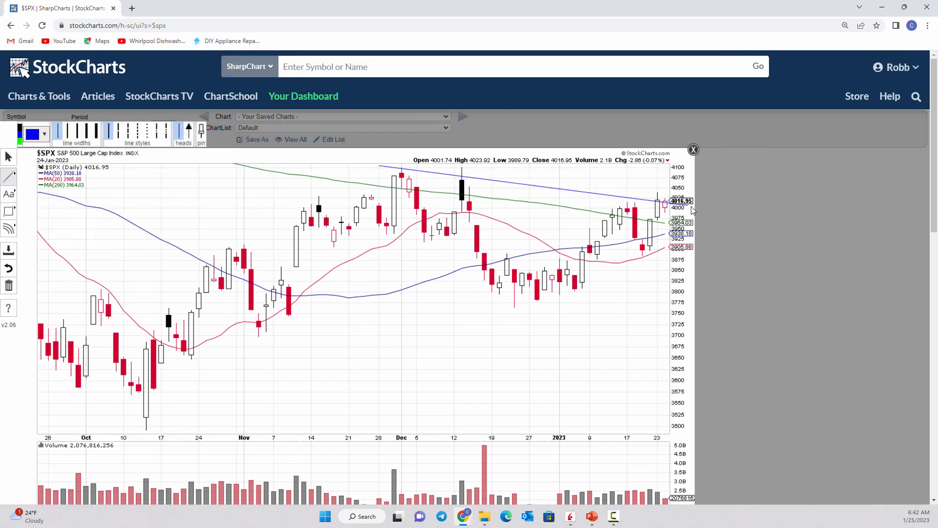
{"action": "left_click_drag", "start_coordinate": [379, 165], "coordinate": [670, 208]}
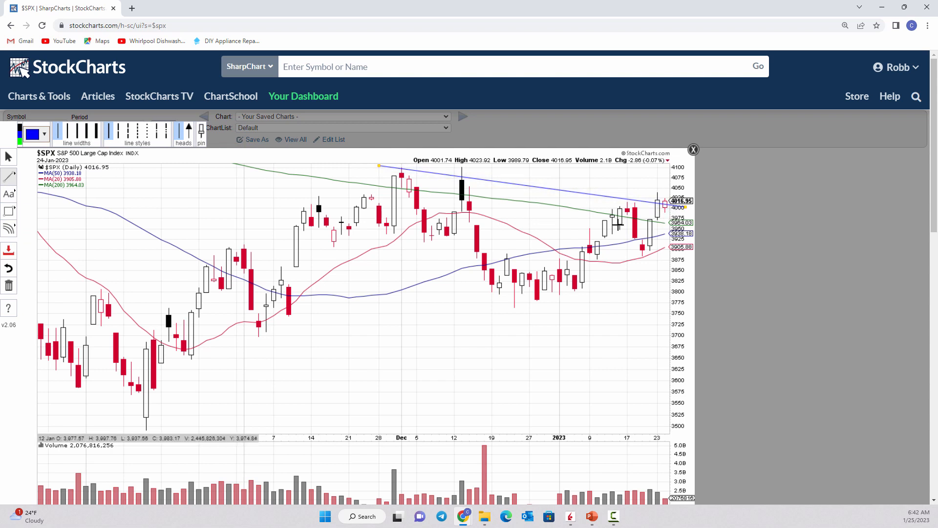
{"action": "mouse_move", "coordinate": [663, 213]}
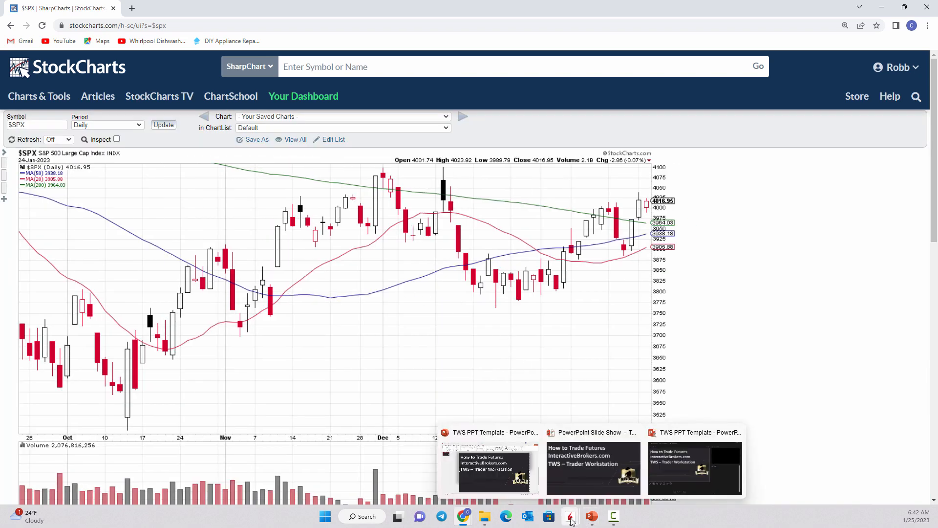
{"action": "left_click", "coordinate": [568, 516]}
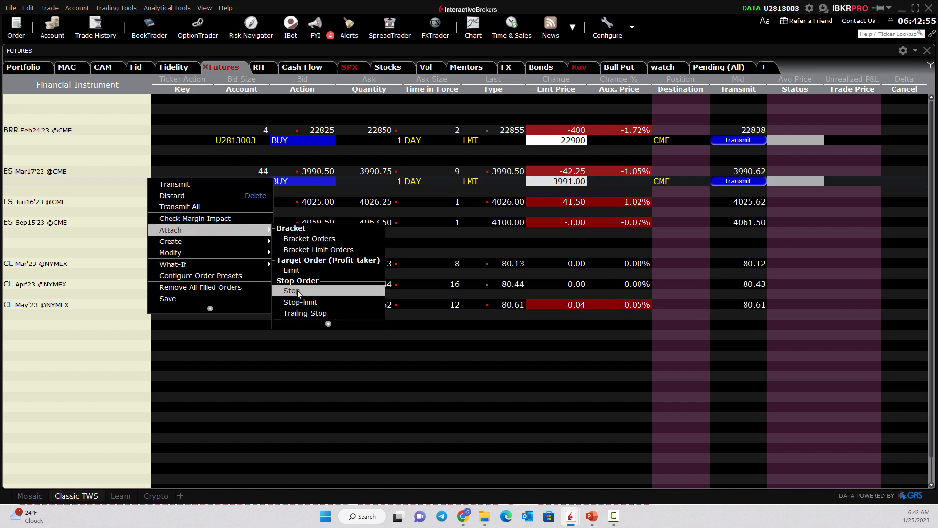
Attach a GTC stop and set the bracket target to 4011.00 and stop to 3984.00.
{"action": "left_click", "coordinate": [292, 291]}
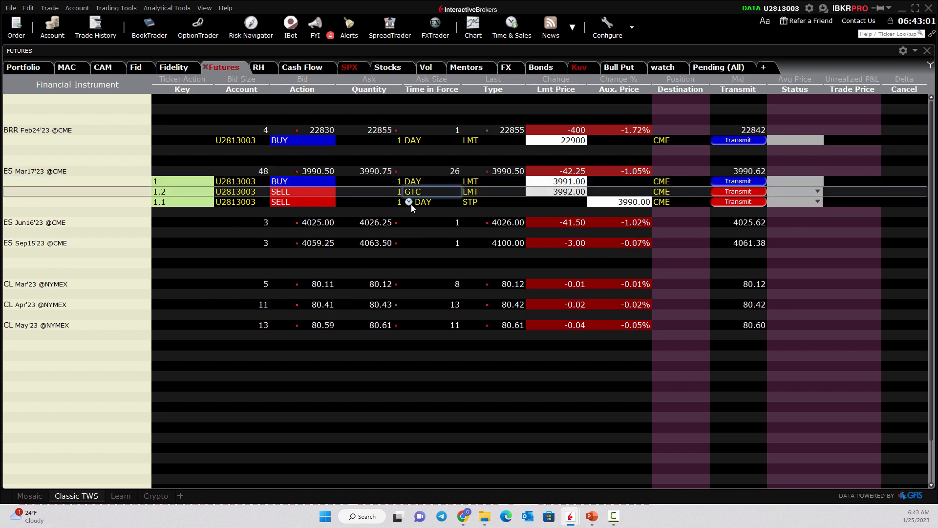
{"action": "left_click", "coordinate": [422, 202]}
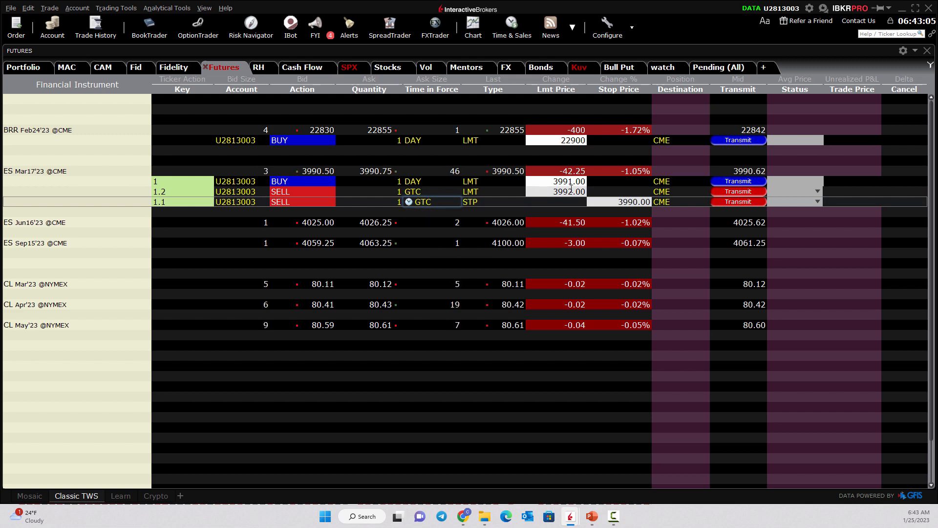
{"action": "left_click", "coordinate": [555, 191]}
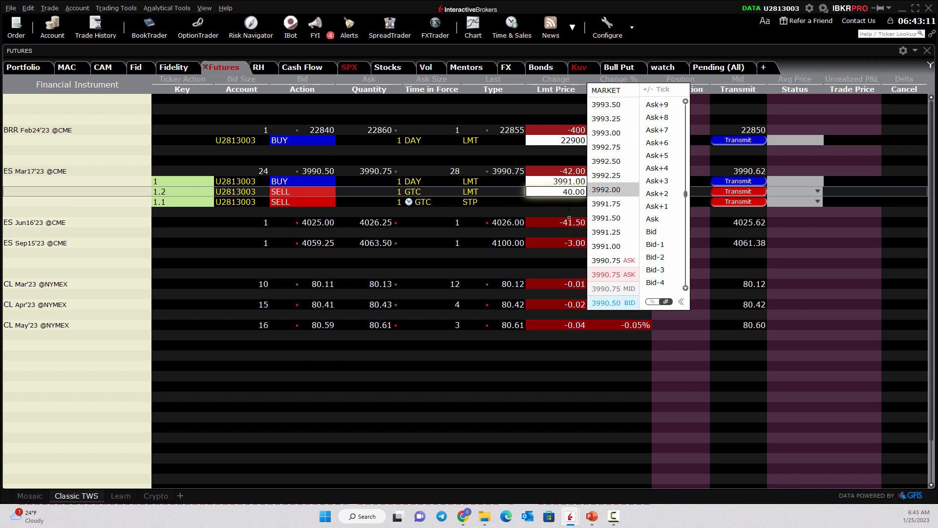
{"action": "type", "text": "4012.00"}
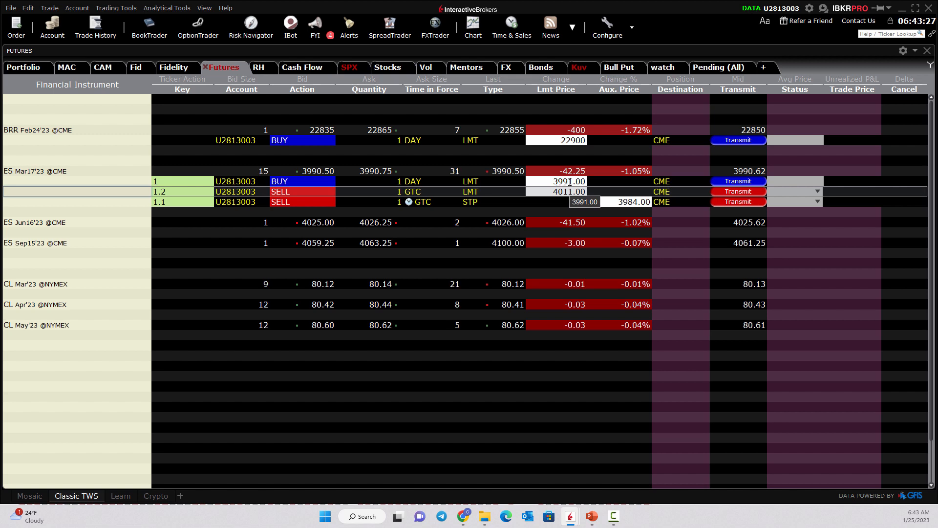
{"action": "left_click", "coordinate": [561, 191]}
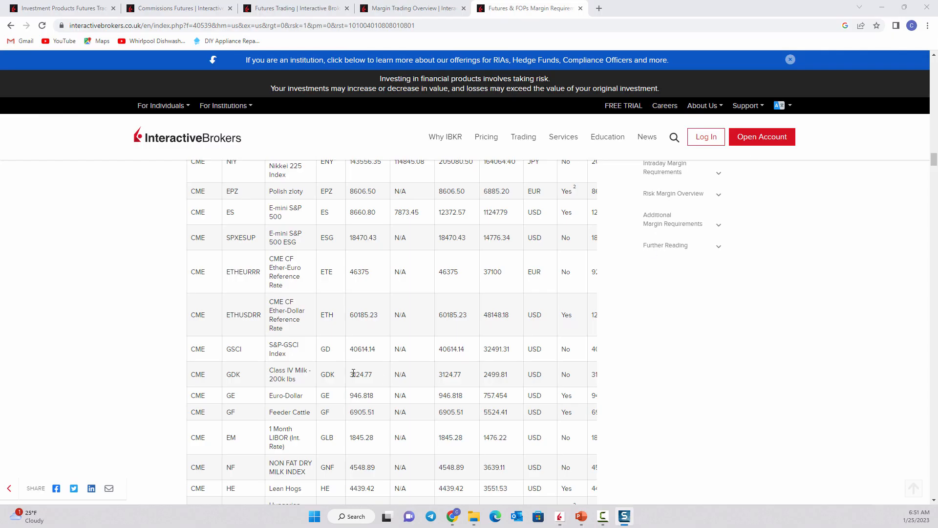
{"action": "mouse_move", "coordinate": [267, 286]}
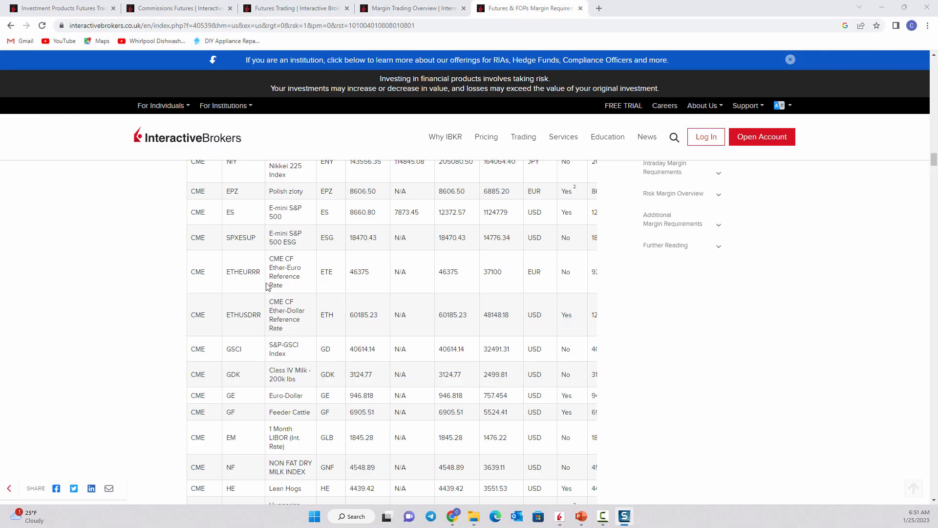
{"action": "mouse_move", "coordinate": [284, 209]}
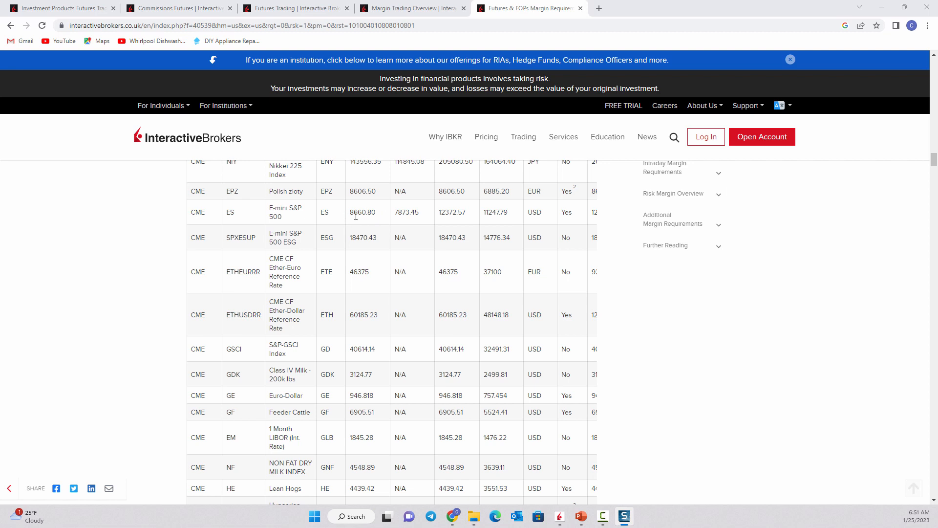
{"action": "mouse_move", "coordinate": [380, 219]}
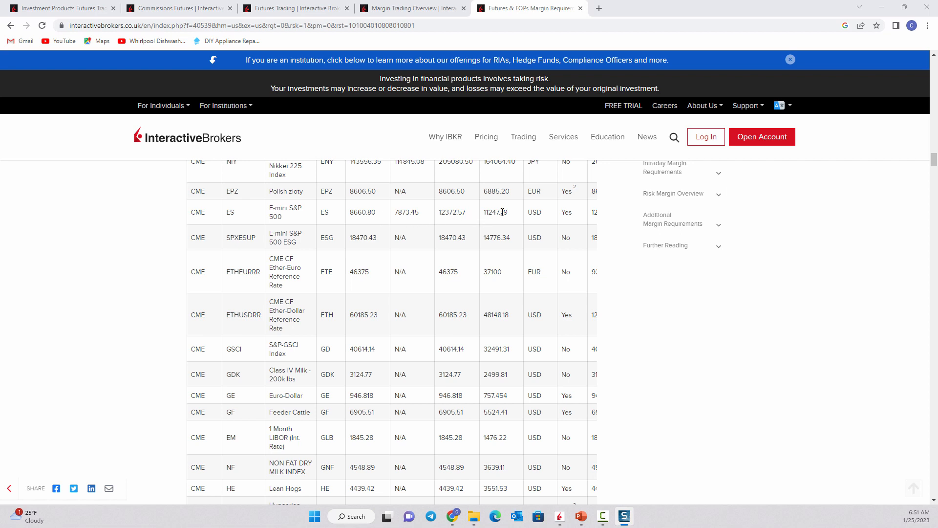
{"action": "mouse_move", "coordinate": [453, 216]}
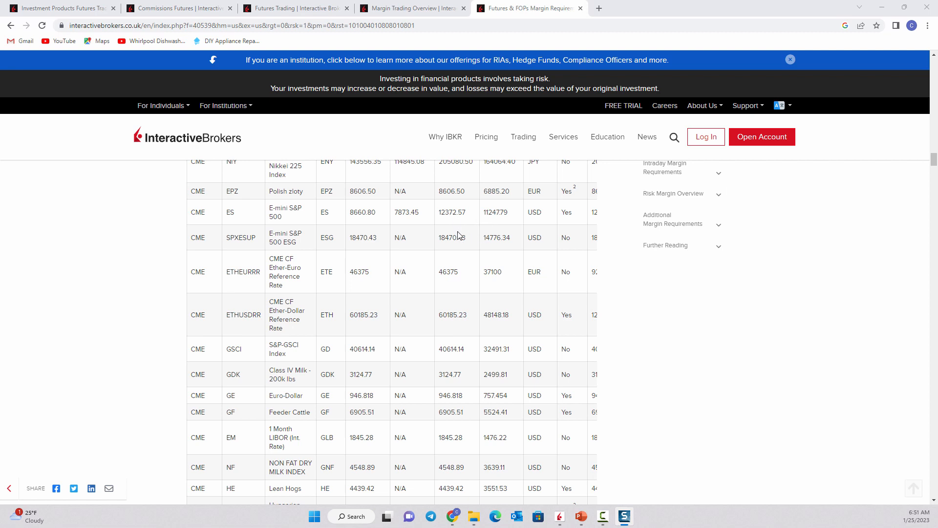
{"action": "mouse_move", "coordinate": [479, 216]}
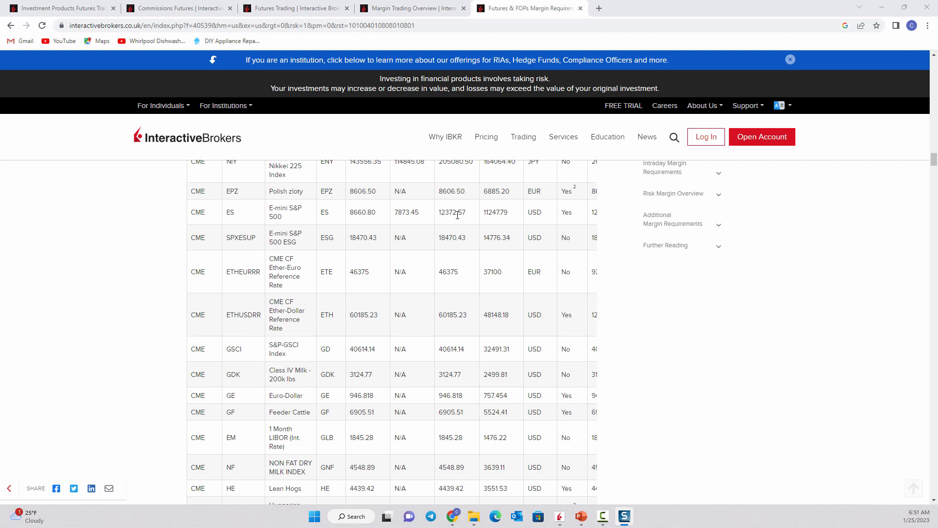
{"action": "mouse_move", "coordinate": [358, 221]}
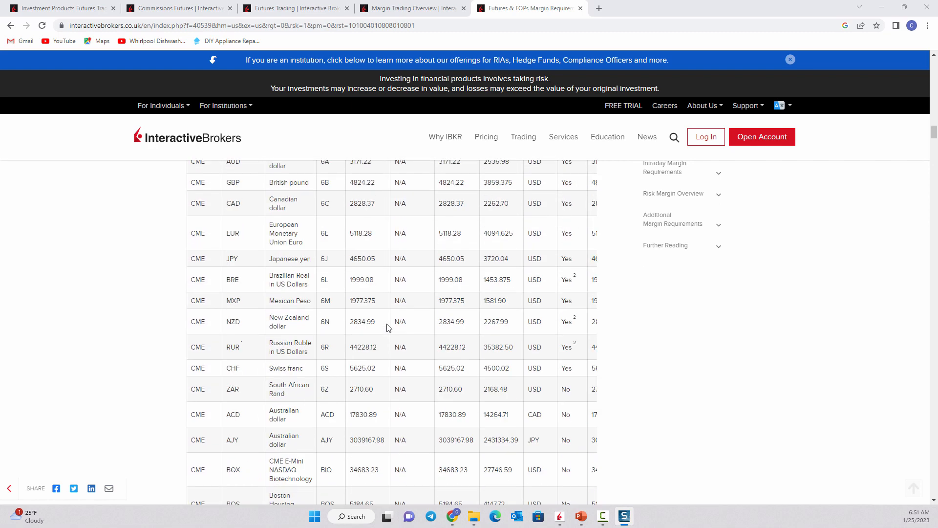
Scroll the margin page through the CFE and CBOT tables to the Futures Margin introduction.
{"action": "scroll", "scroll_direction": "down", "scroll_amount": 3}
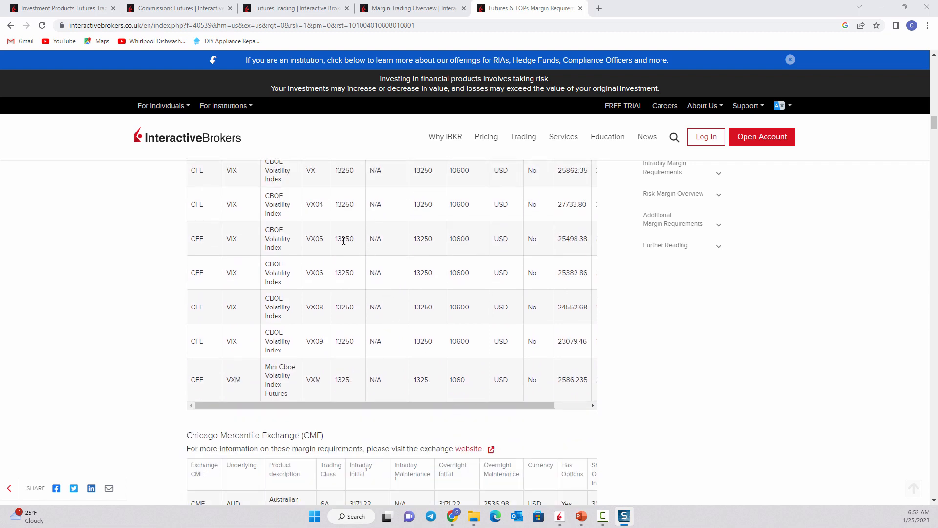
{"action": "mouse_move", "coordinate": [437, 244]}
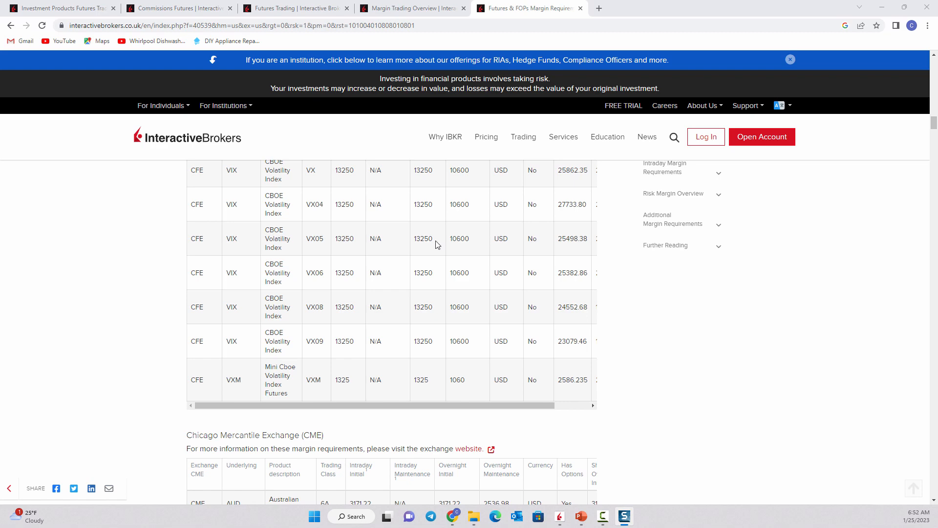
{"action": "scroll", "scroll_direction": "down", "scroll_amount": 3}
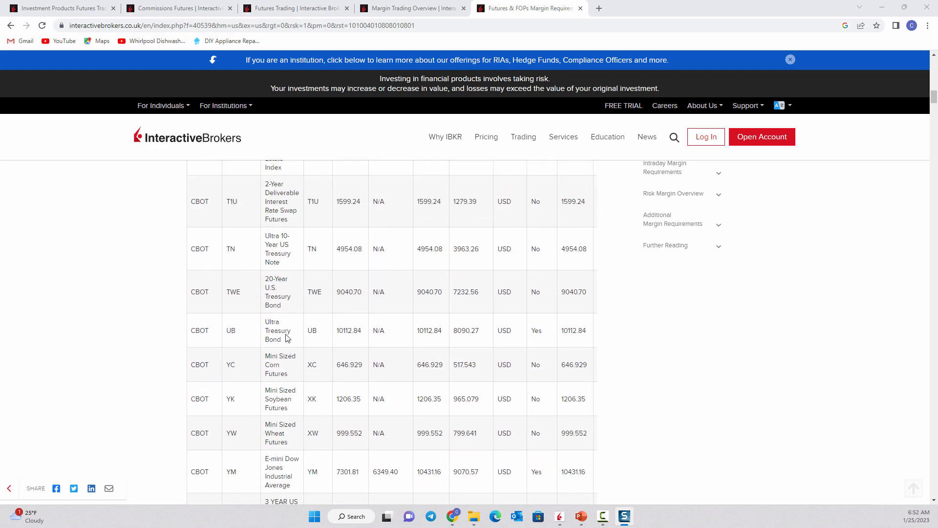
{"action": "scroll", "scroll_direction": "up", "scroll_amount": 3}
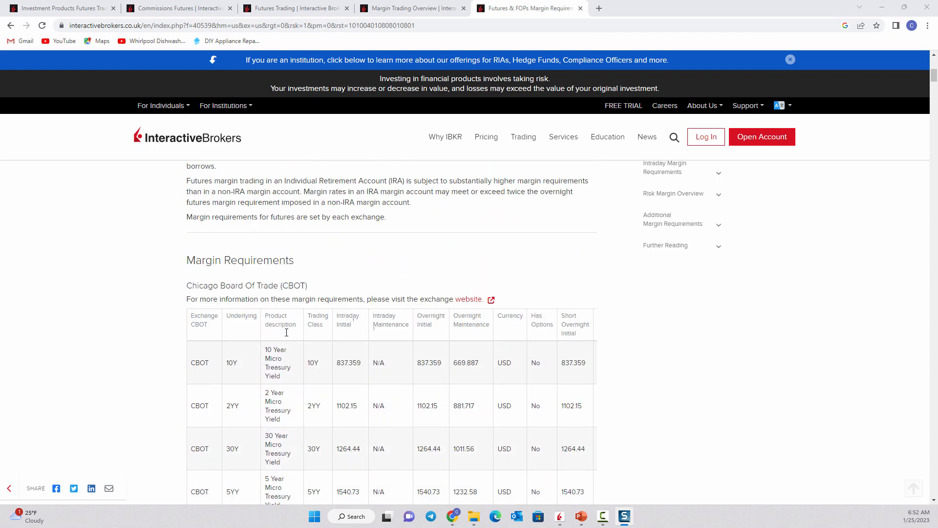
{"action": "scroll", "scroll_direction": "down", "scroll_amount": 3}
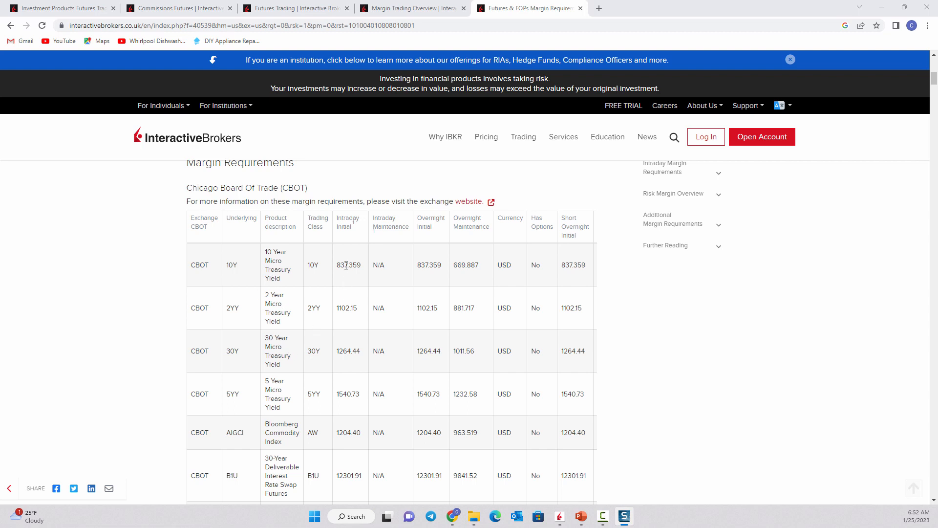
{"action": "mouse_move", "coordinate": [435, 267]}
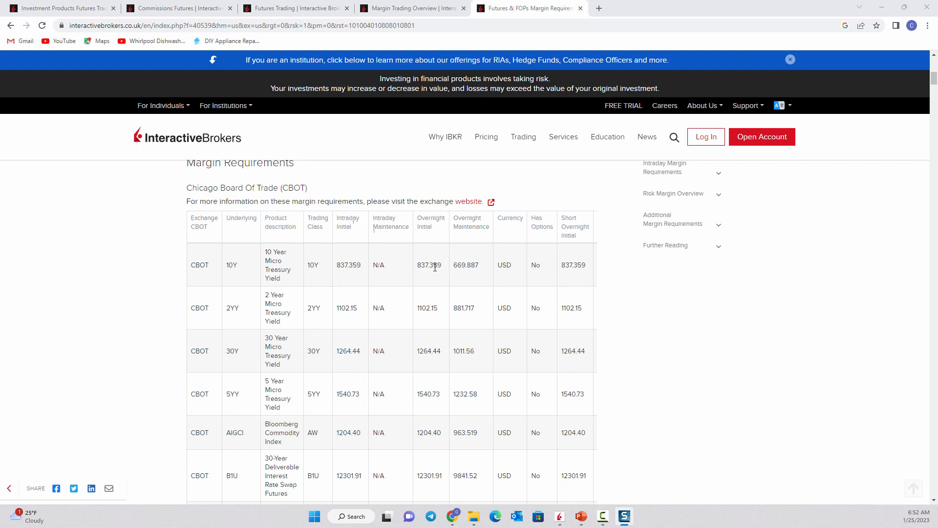
{"action": "scroll", "scroll_direction": "down", "scroll_amount": 3}
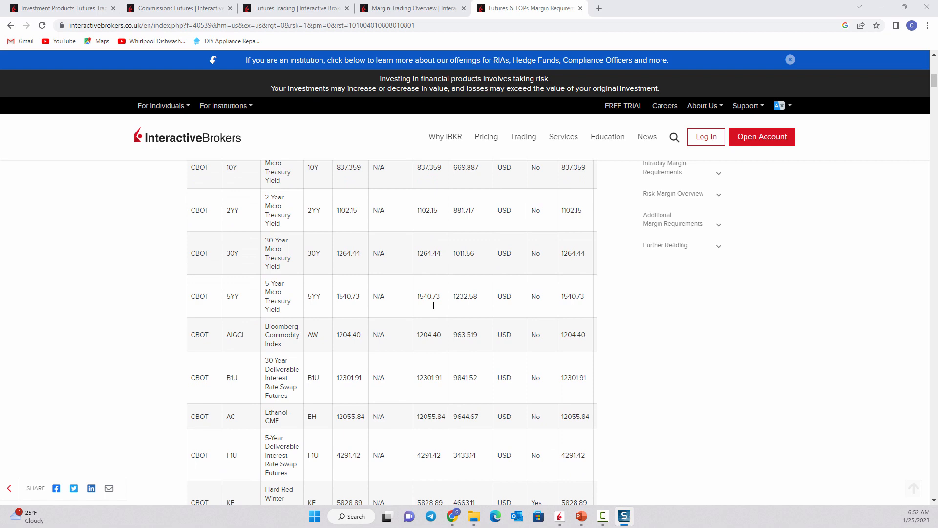
{"action": "scroll", "scroll_direction": "down", "scroll_amount": 3}
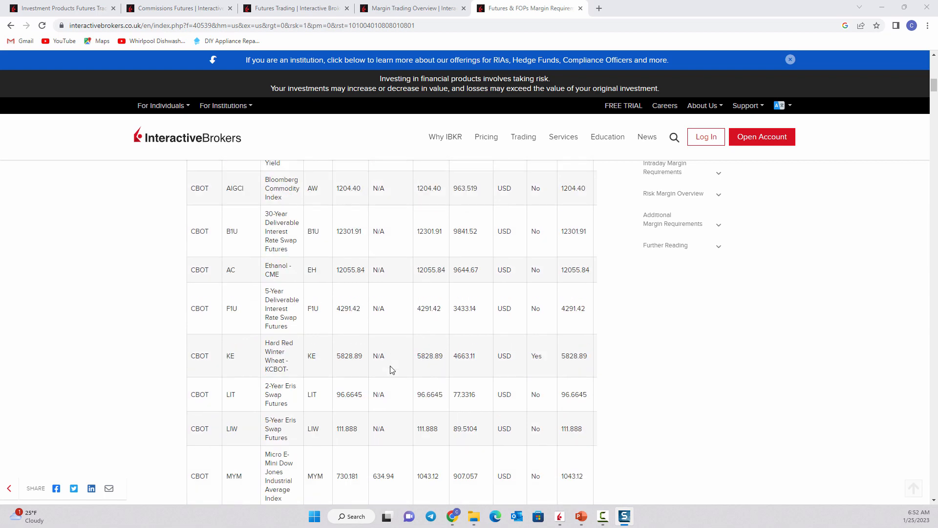
{"action": "scroll", "scroll_direction": "down", "scroll_amount": 3}
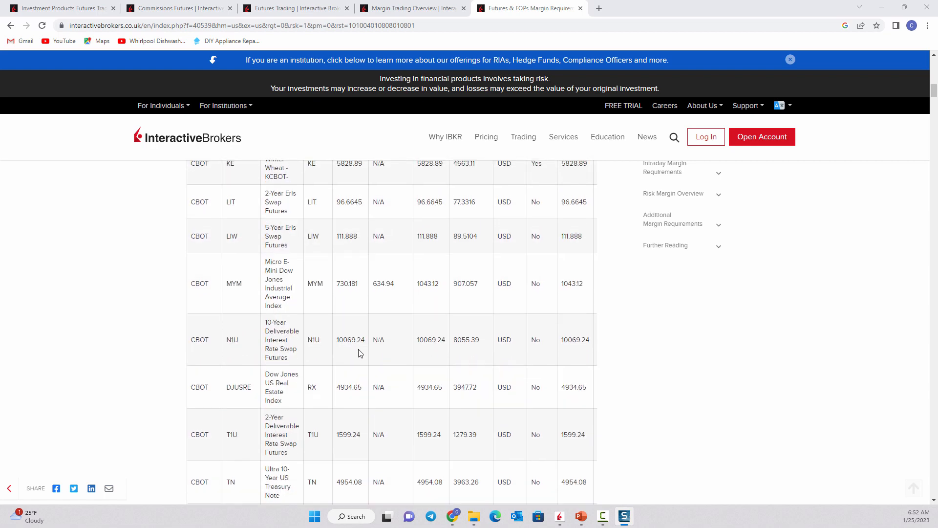
{"action": "scroll", "scroll_direction": "up", "scroll_amount": 3}
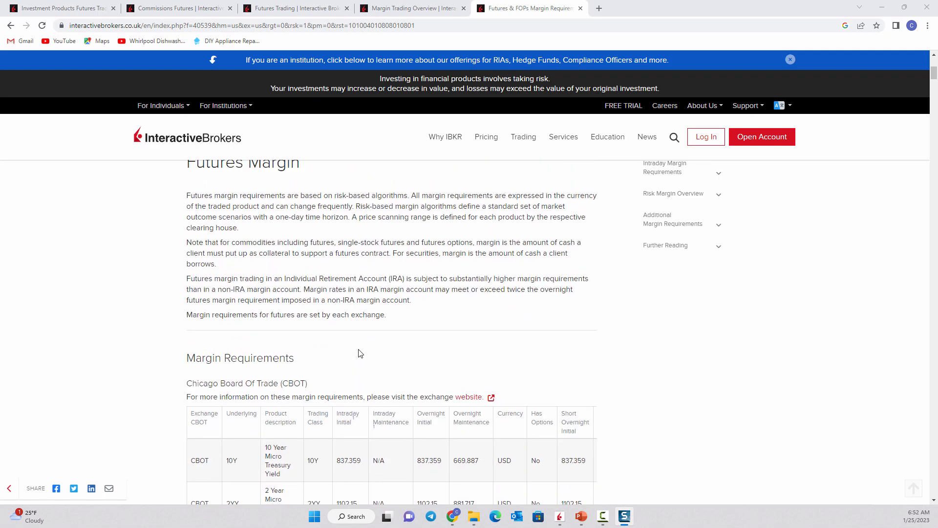